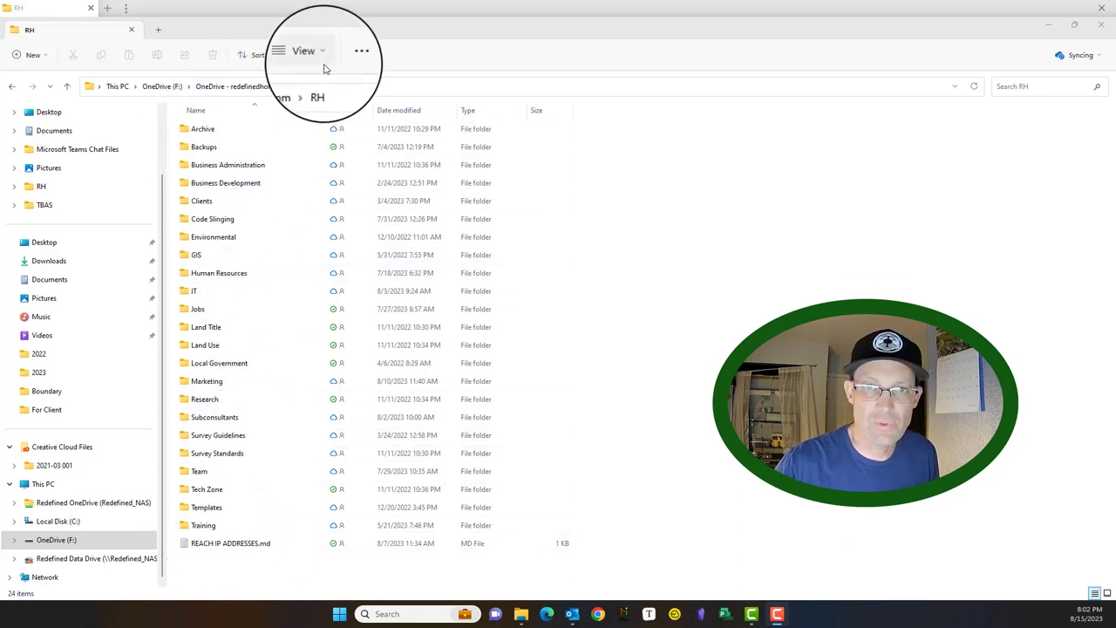
Open the Templates folder and select the FE RH V3 workbook template
click(207, 506)
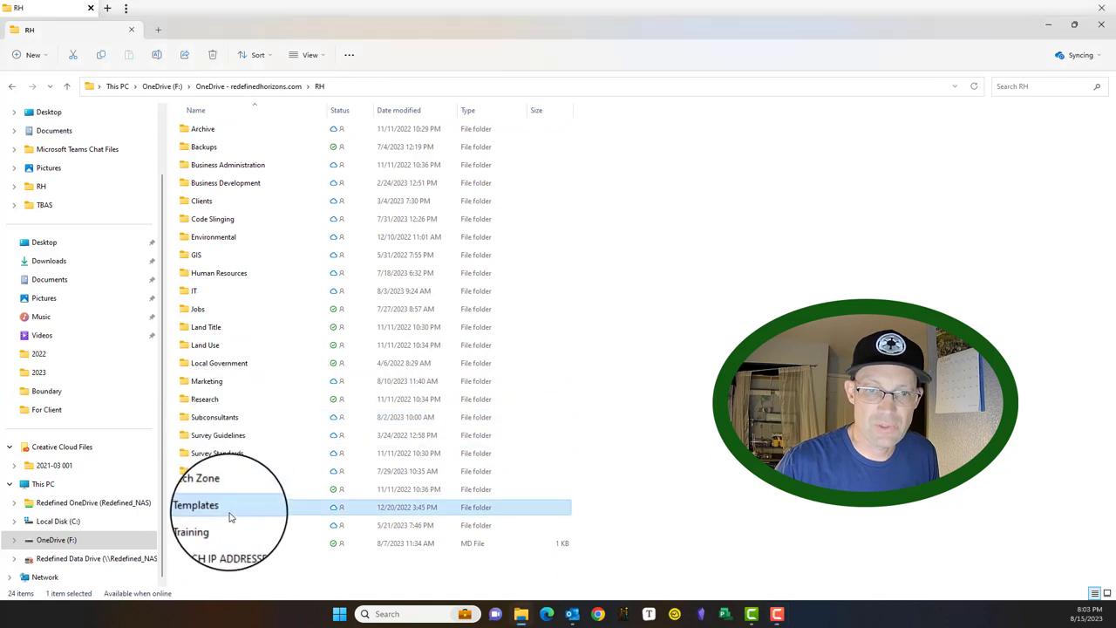
double_click(196, 507)
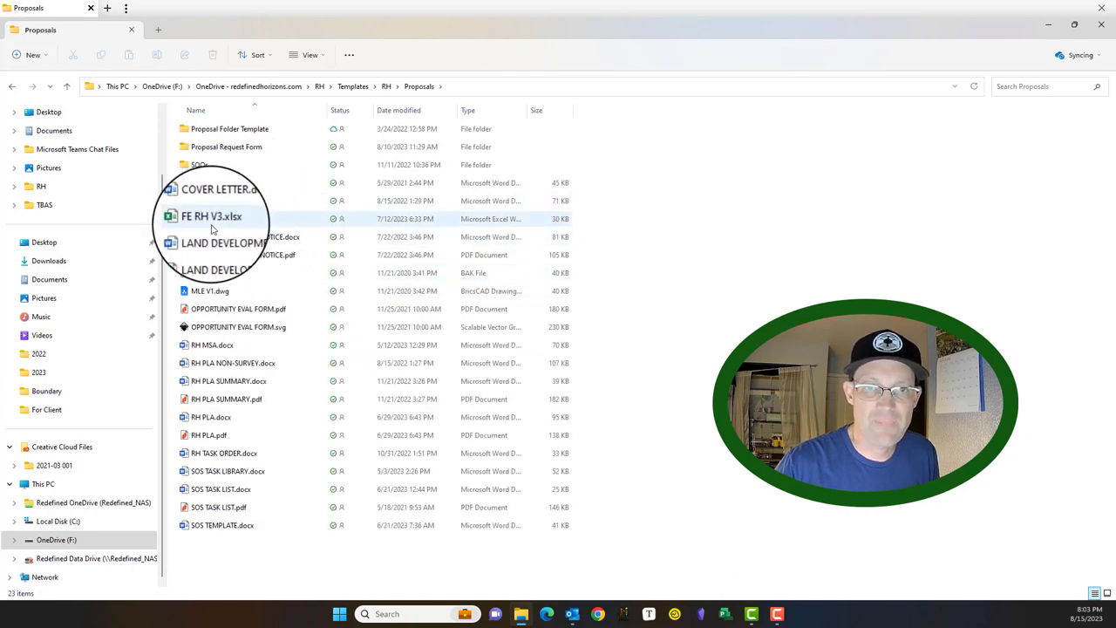
click(211, 218)
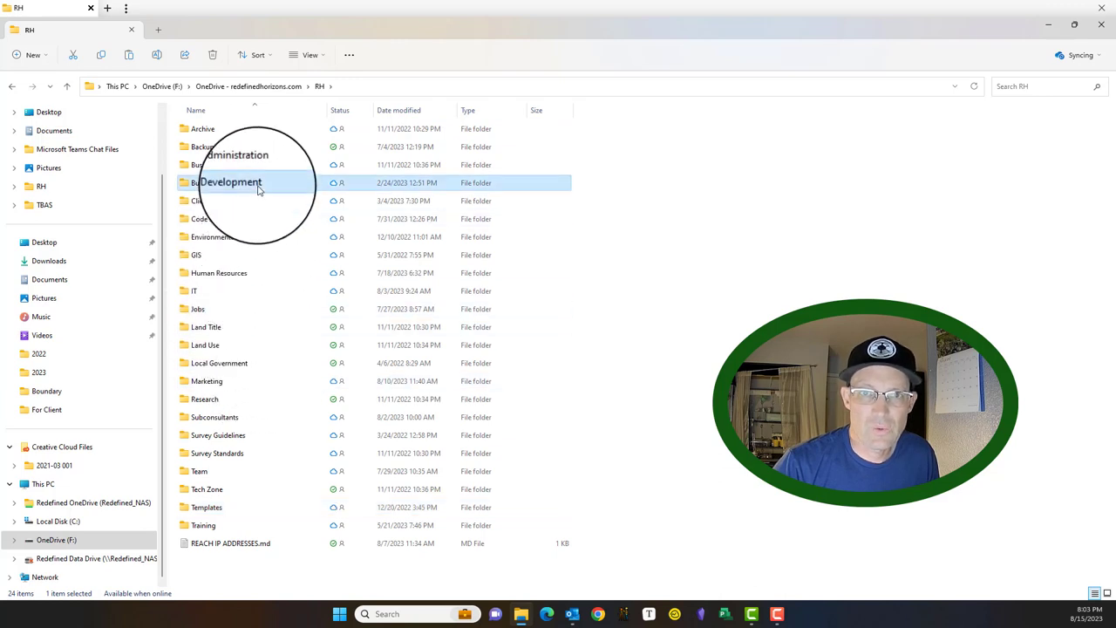
Navigate Business Development > Proposals > 2023 > Campo Seco Road > For Client and select FE RH V3.xlsx
double_click(231, 181)
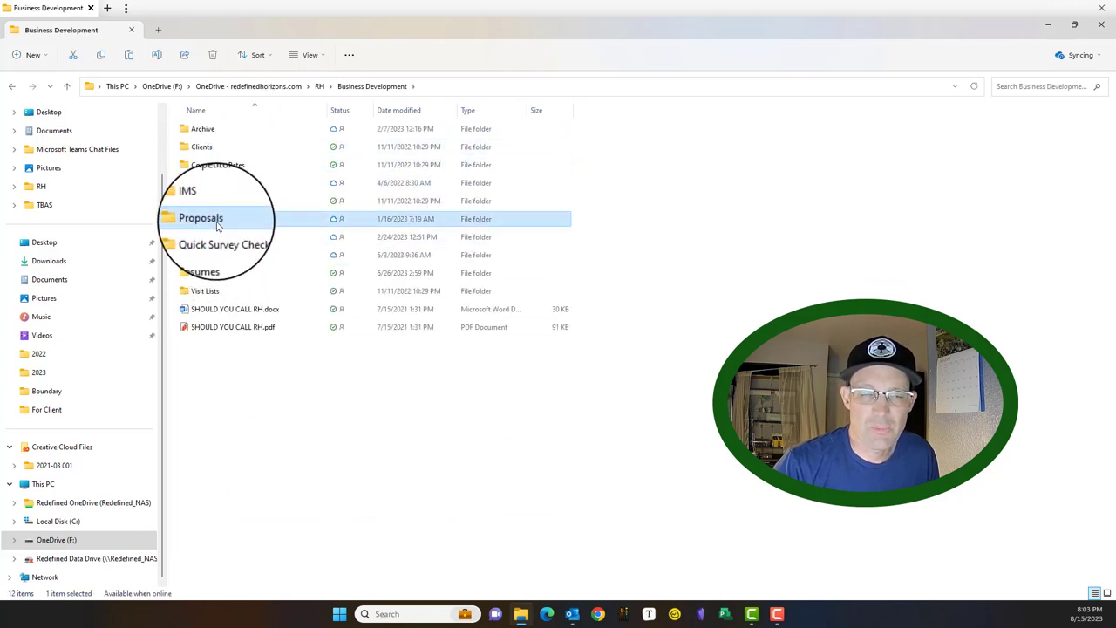
double_click(201, 218)
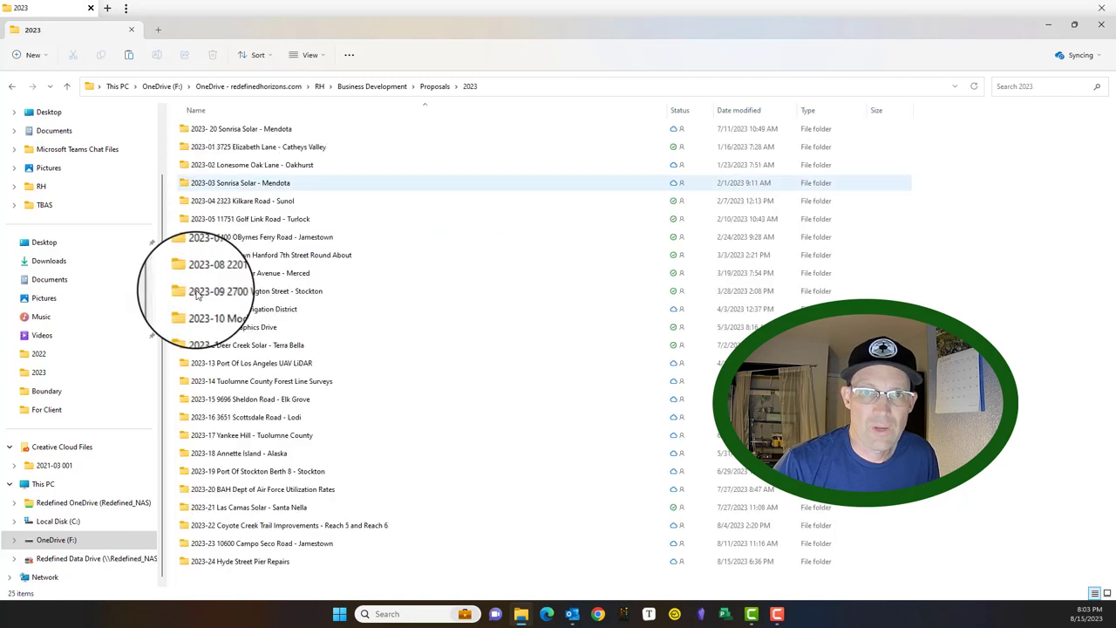
click(244, 561)
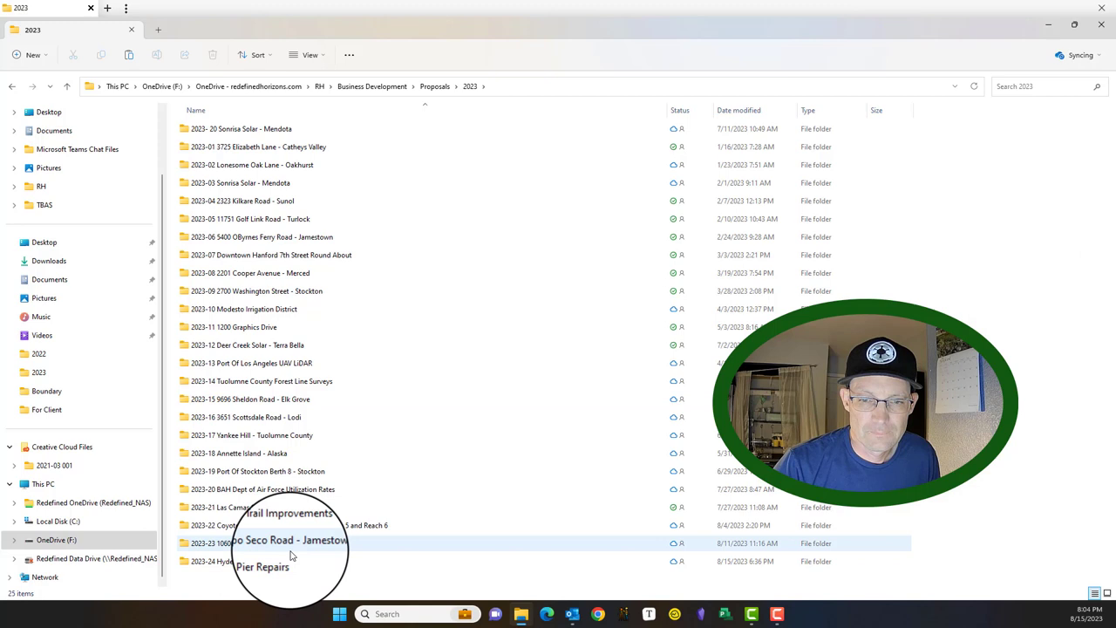
double_click(292, 543)
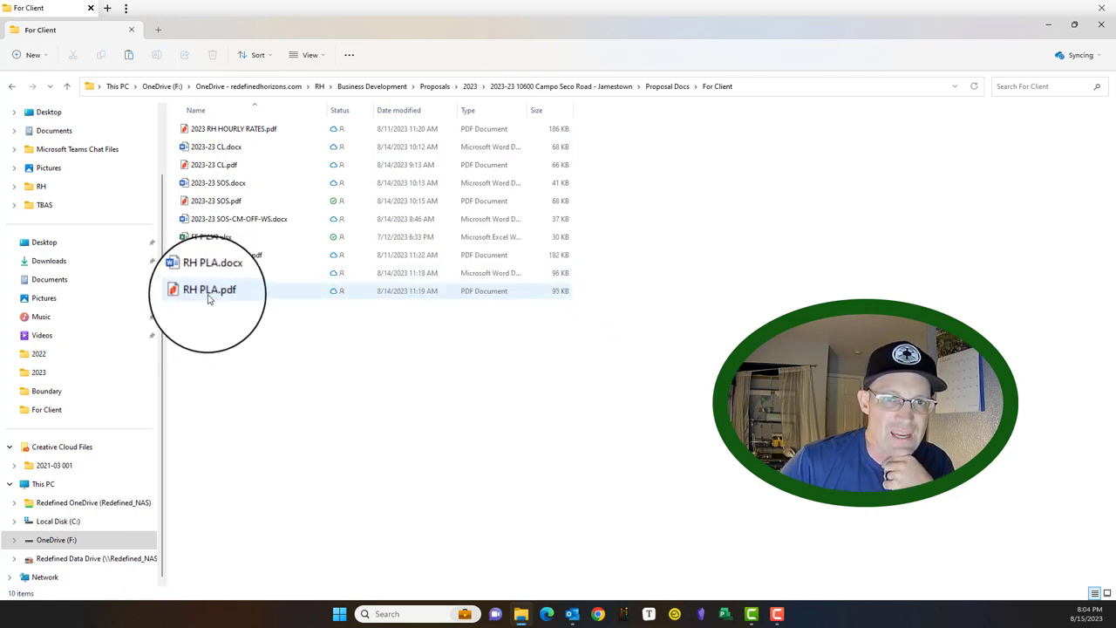
click(217, 236)
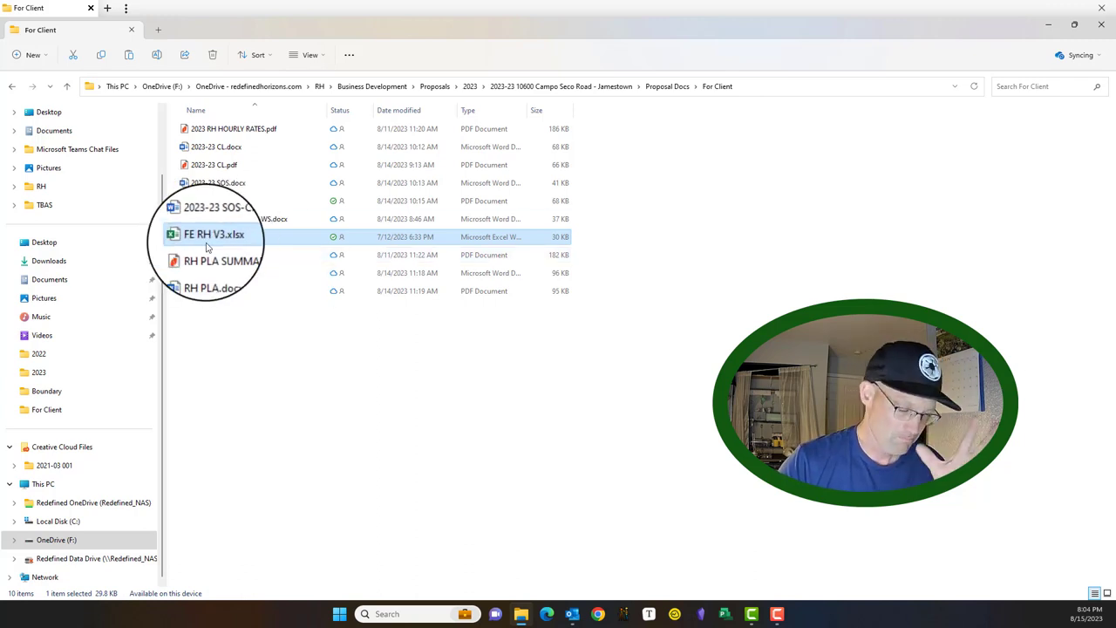
mouse_move(214, 236)
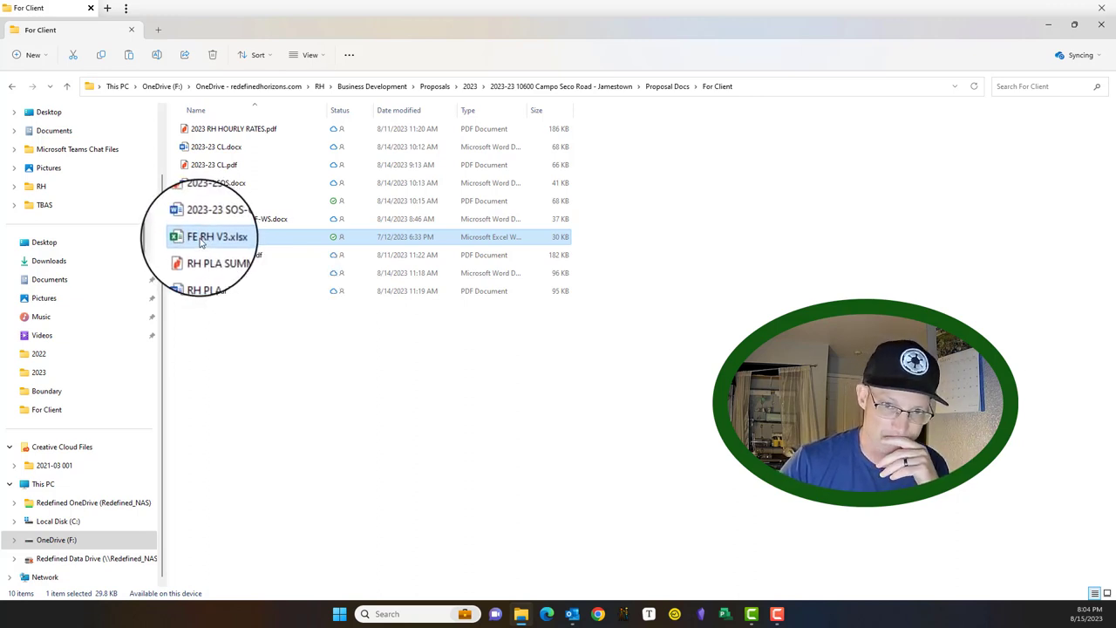
Open FE RH V3.xlsx in Excel from the For Client folder
double_click(216, 236)
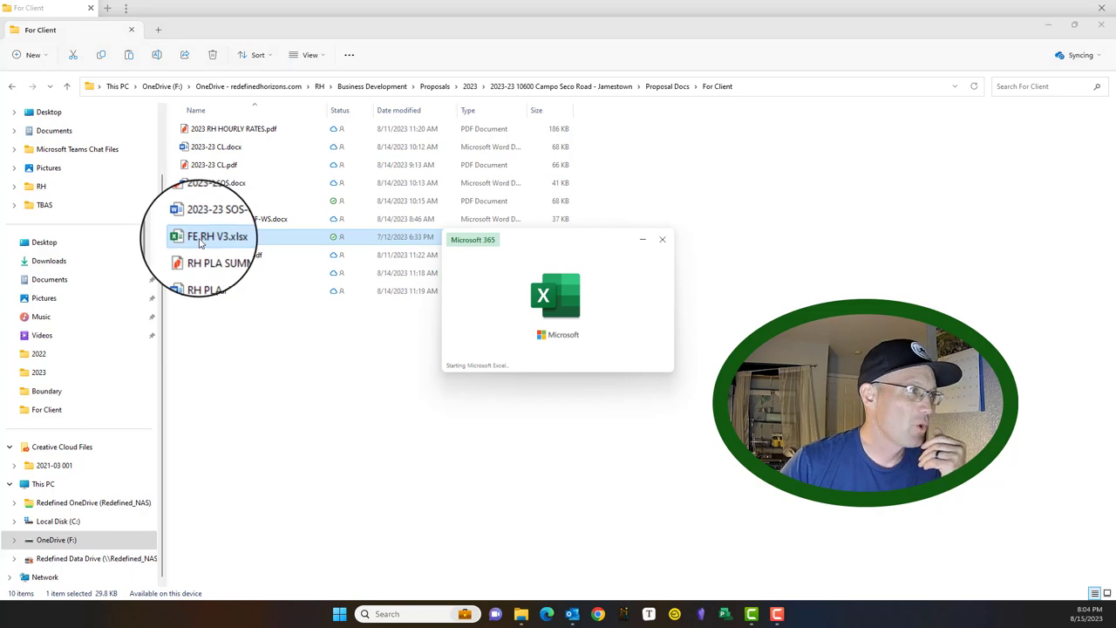
double_click(216, 236)
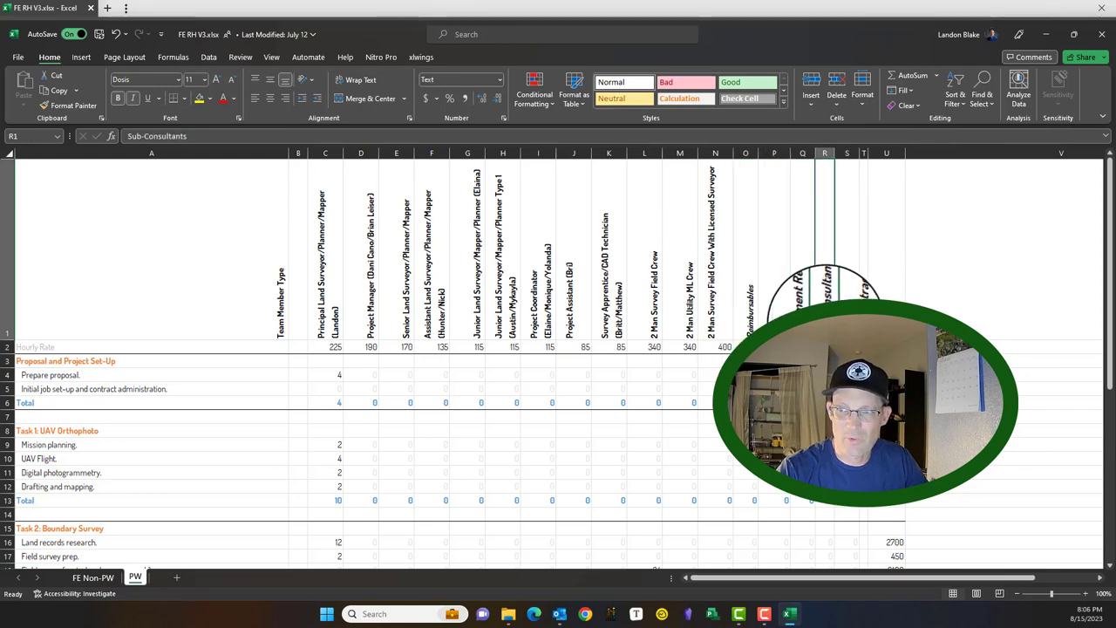
click(847, 153)
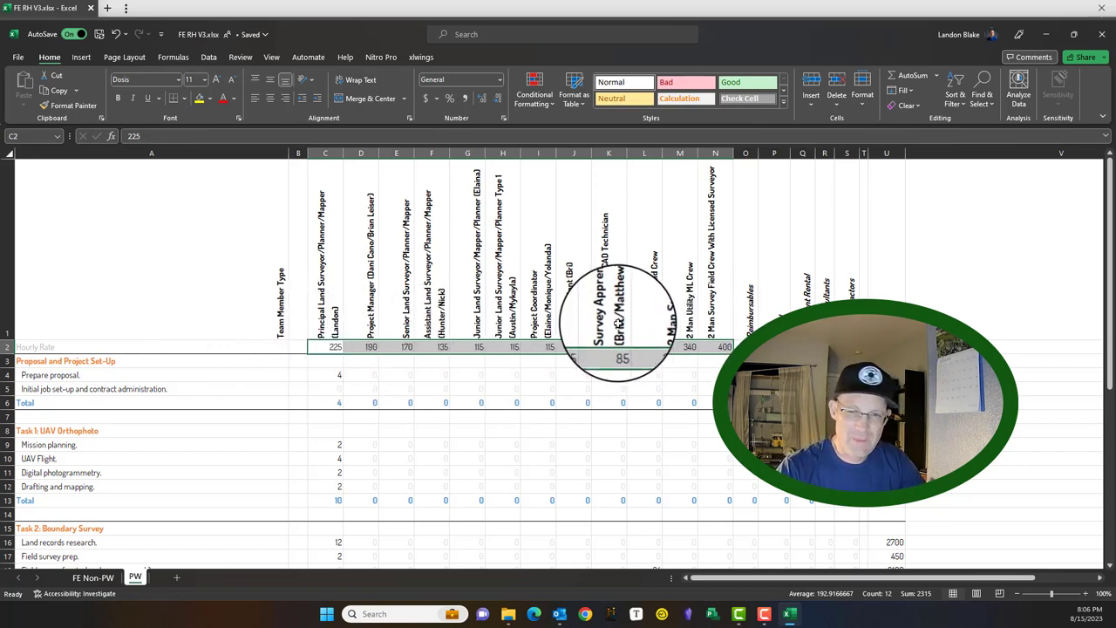
scroll(down, 3)
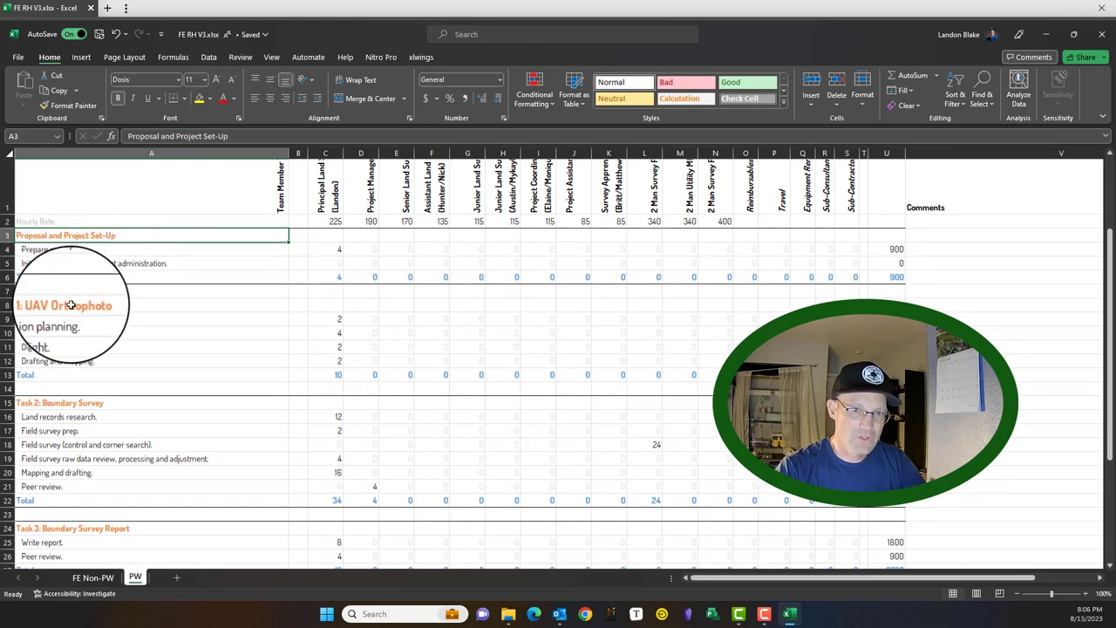
Enter 2 coordinator set-up hours and 8 principal proposal-prep hours, checking the 2030 total in U6
scroll(down, 3)
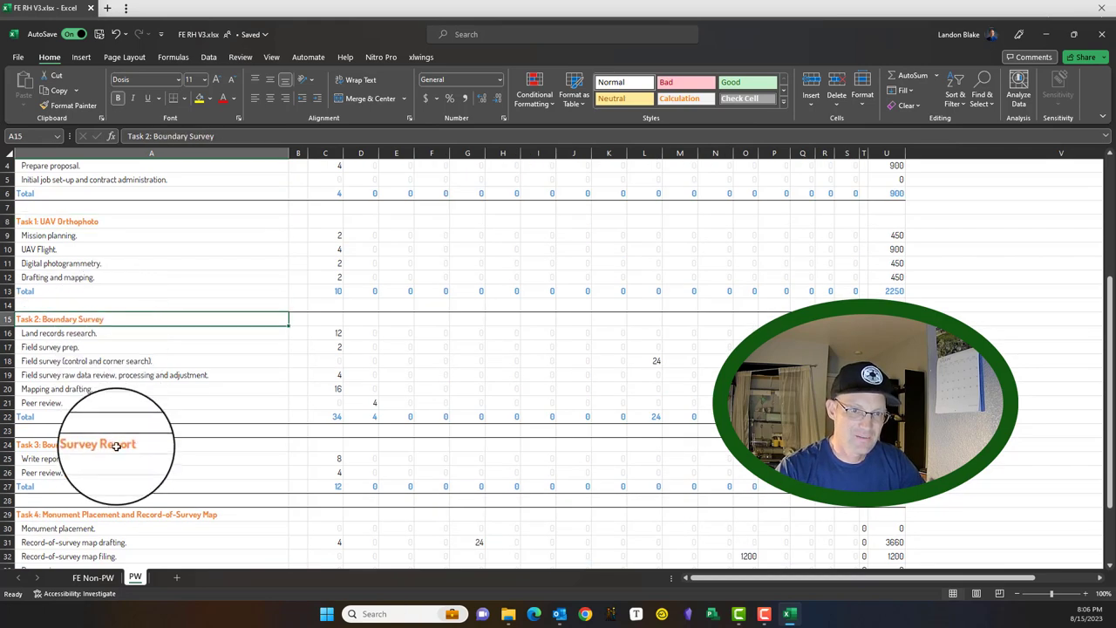
click(152, 514)
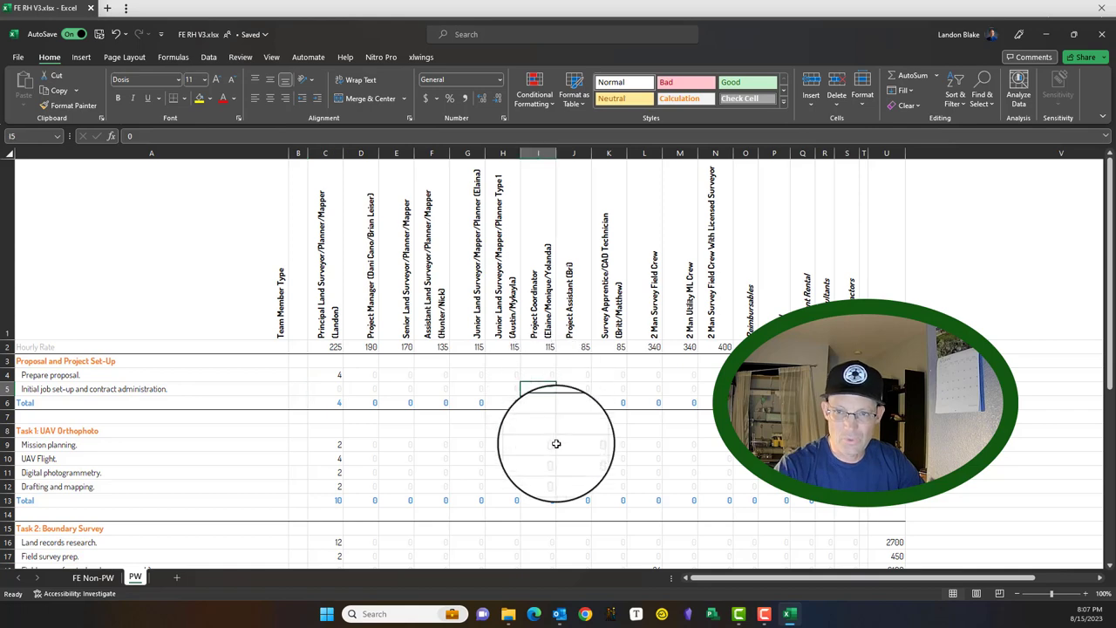
click(551, 402)
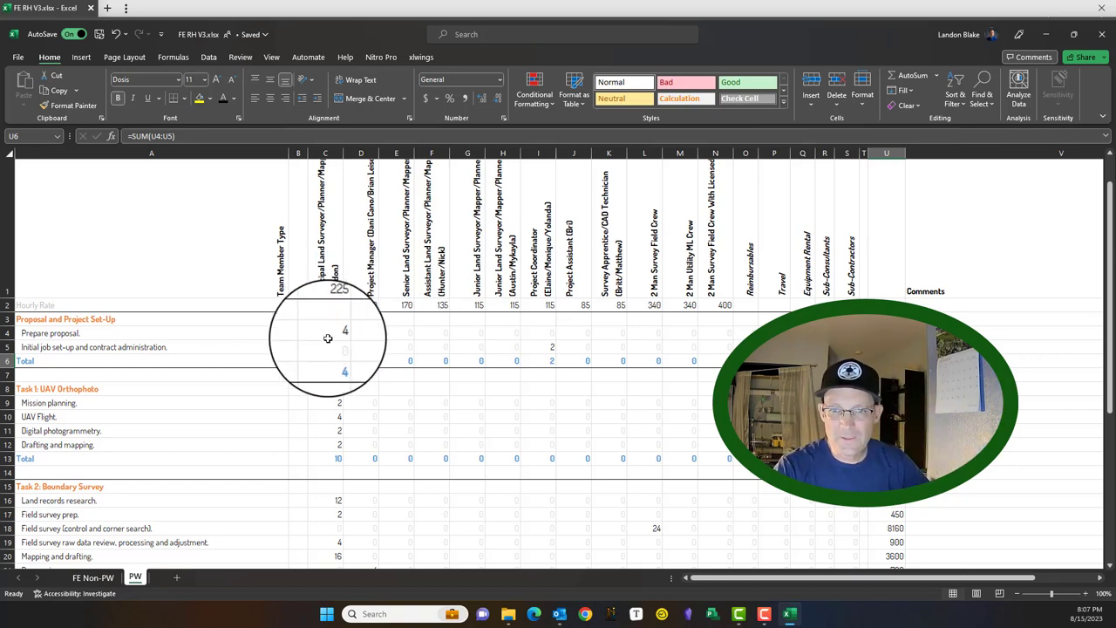
click(325, 347)
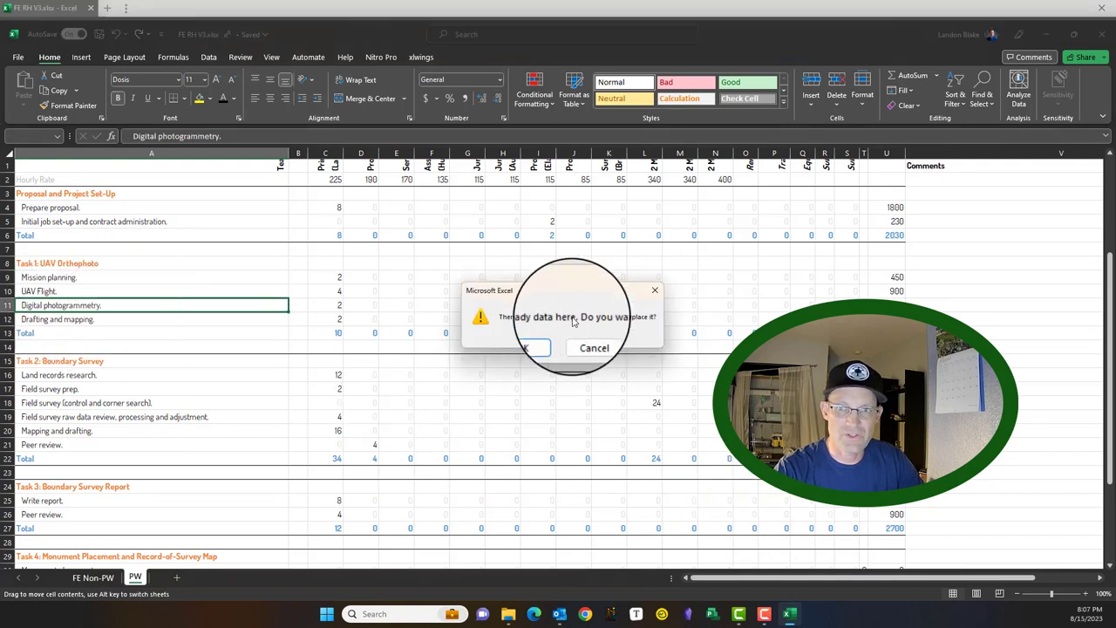
Cancel the 'There's already data here' prompt, keeping the PW sheet unchanged
click(525, 347)
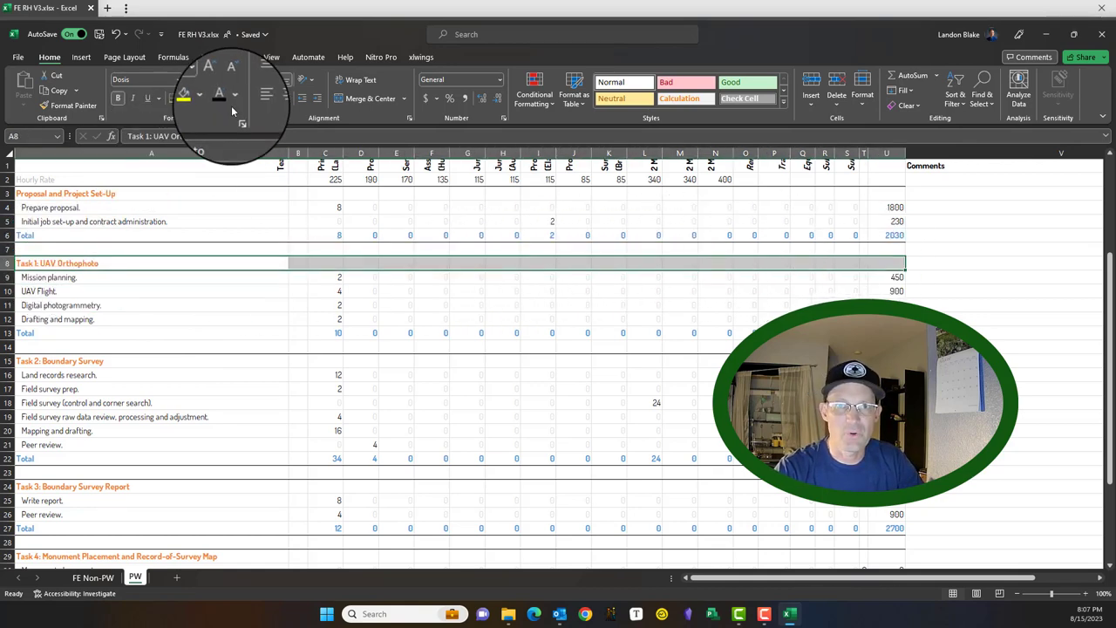
click(174, 98)
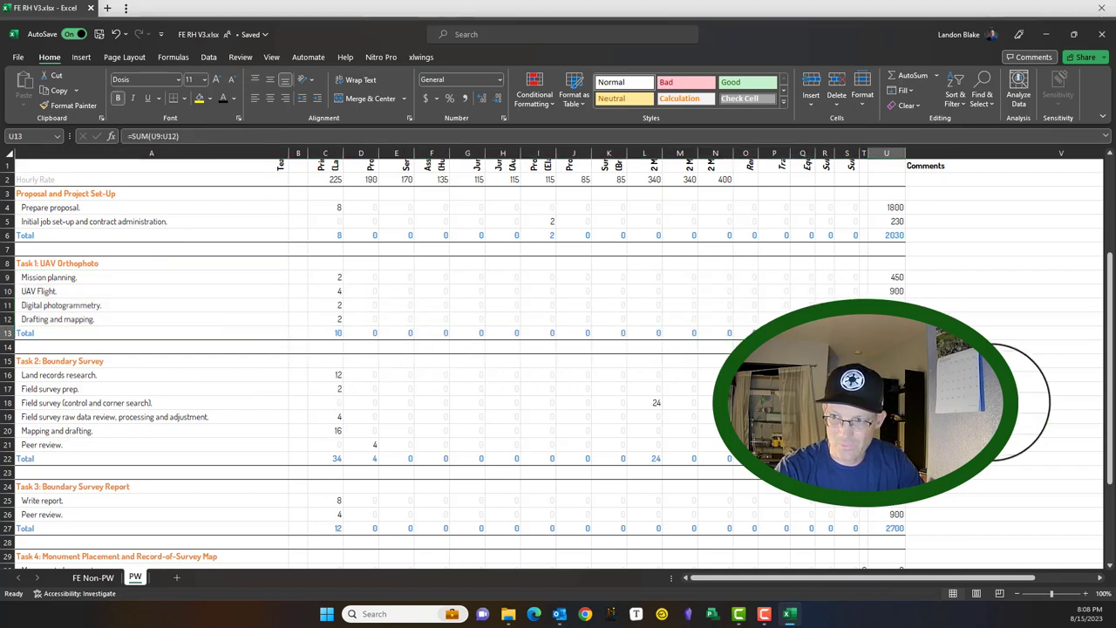
scroll(down, 3)
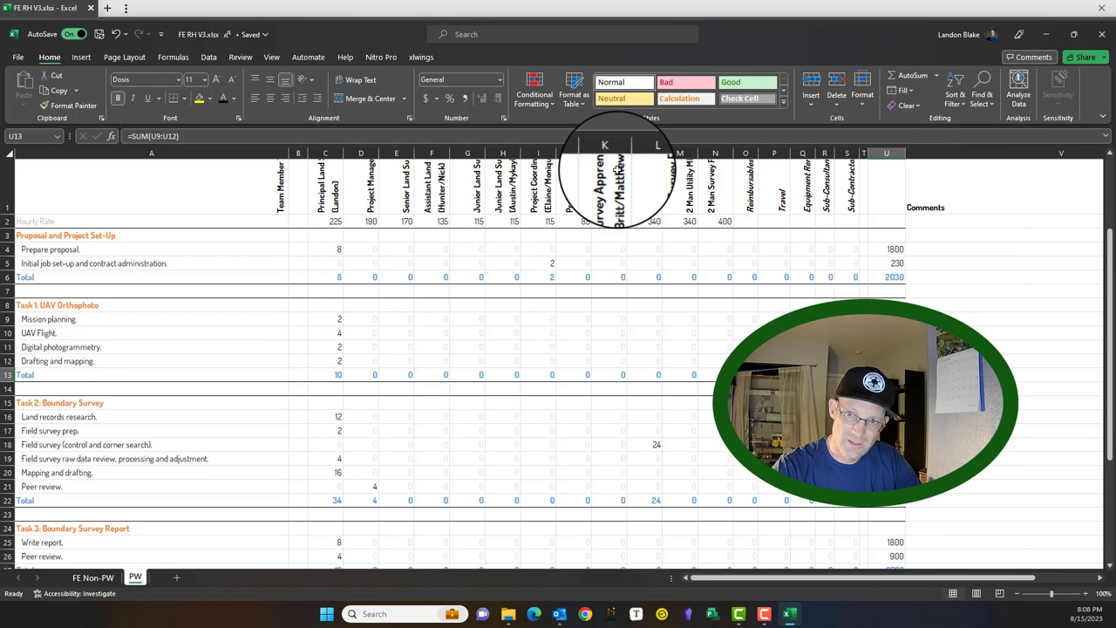
scroll(down, 3)
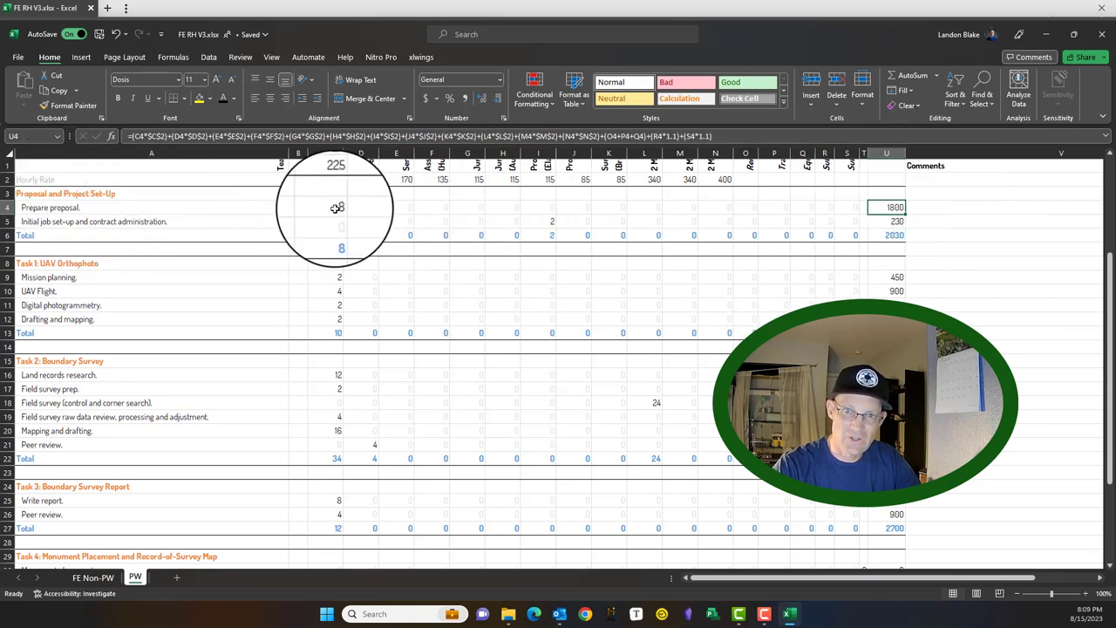
click(887, 221)
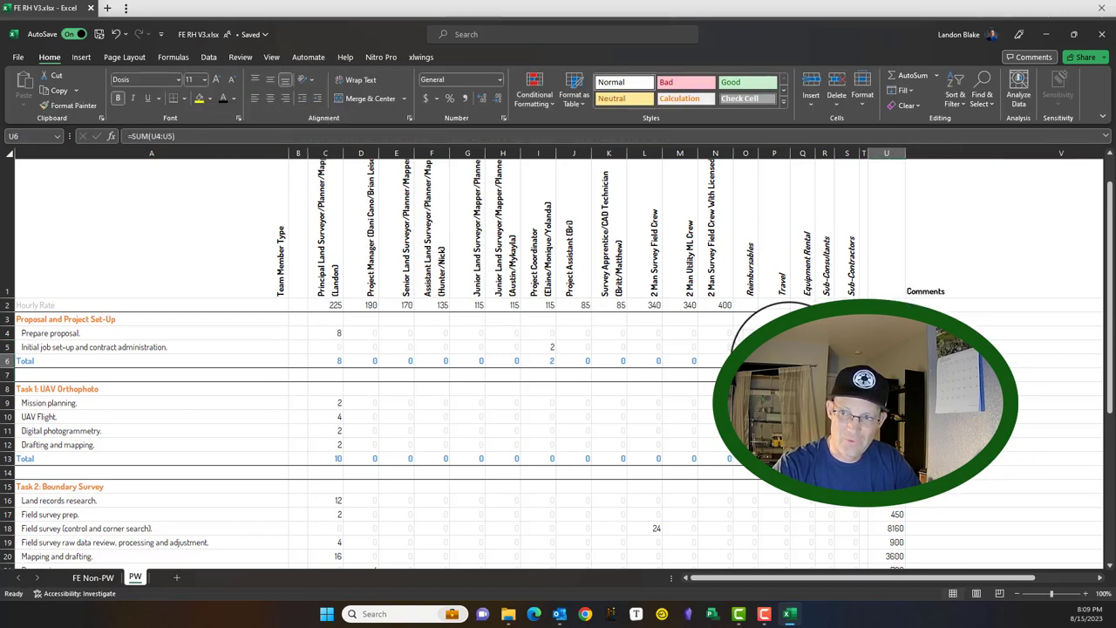
scroll(down, 3)
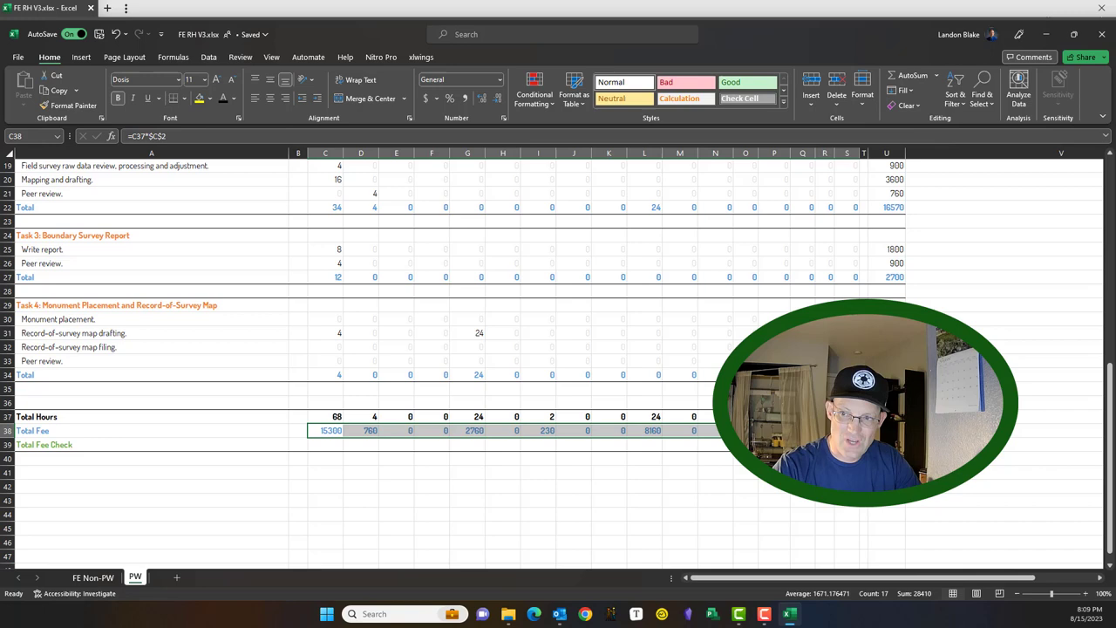
click(887, 430)
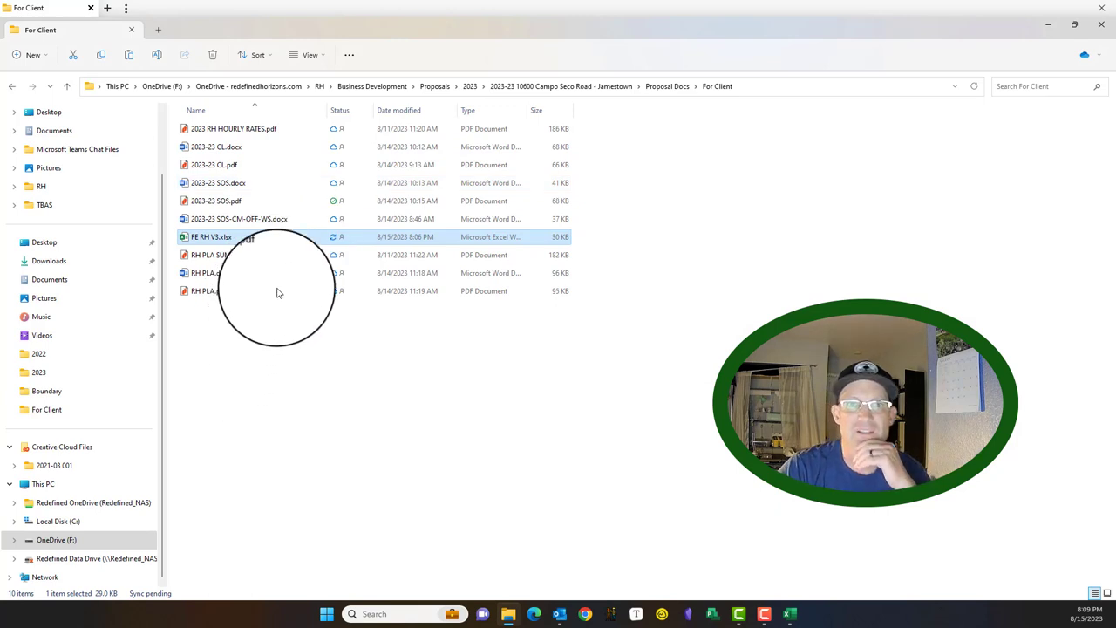
Review 2023-23 PR.pdf from the Campo Seco Road folder, then return to the workbook
click(668, 86)
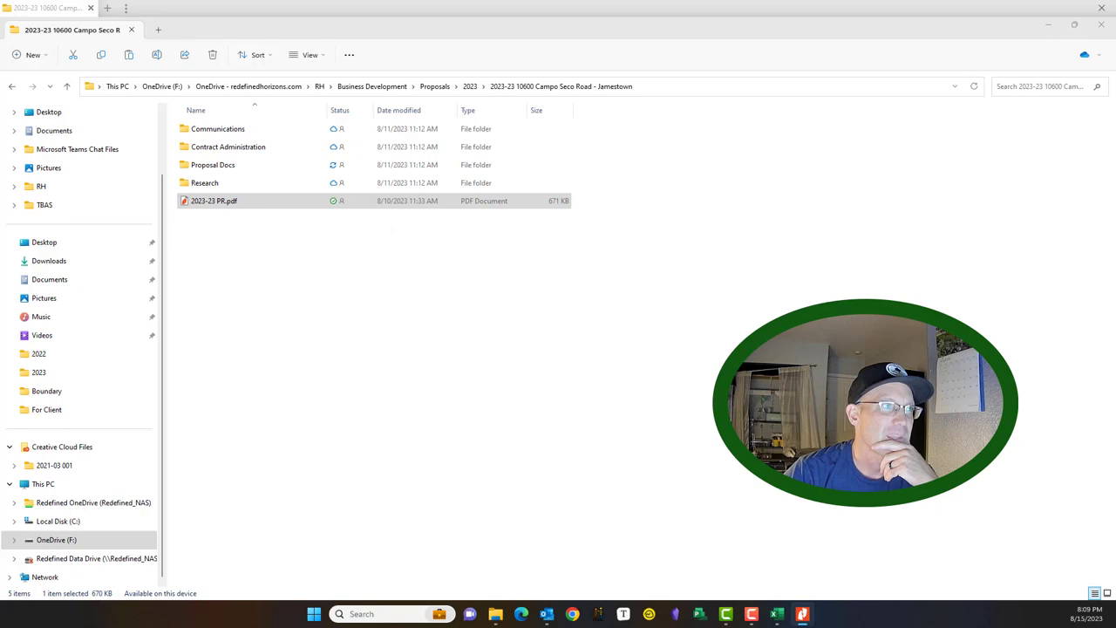
double_click(214, 201)
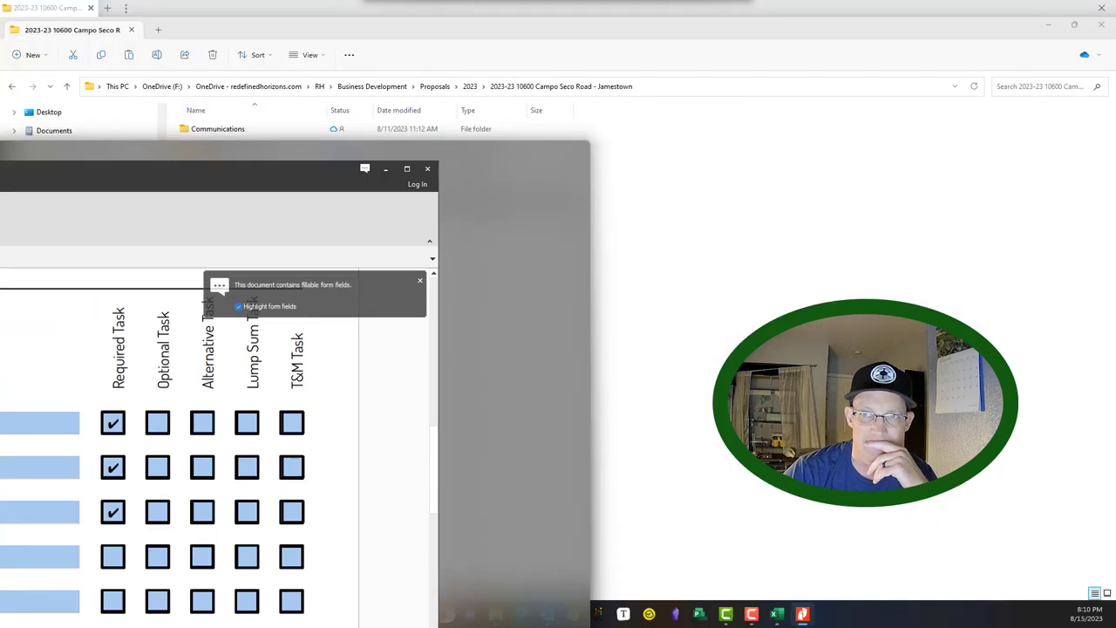
click(427, 168)
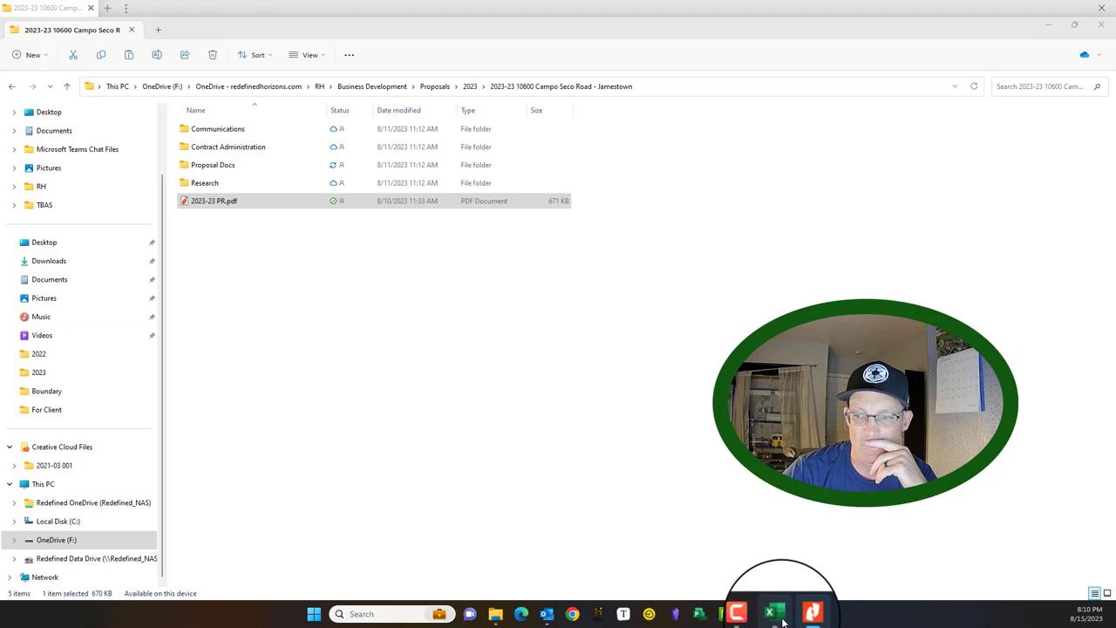
click(774, 613)
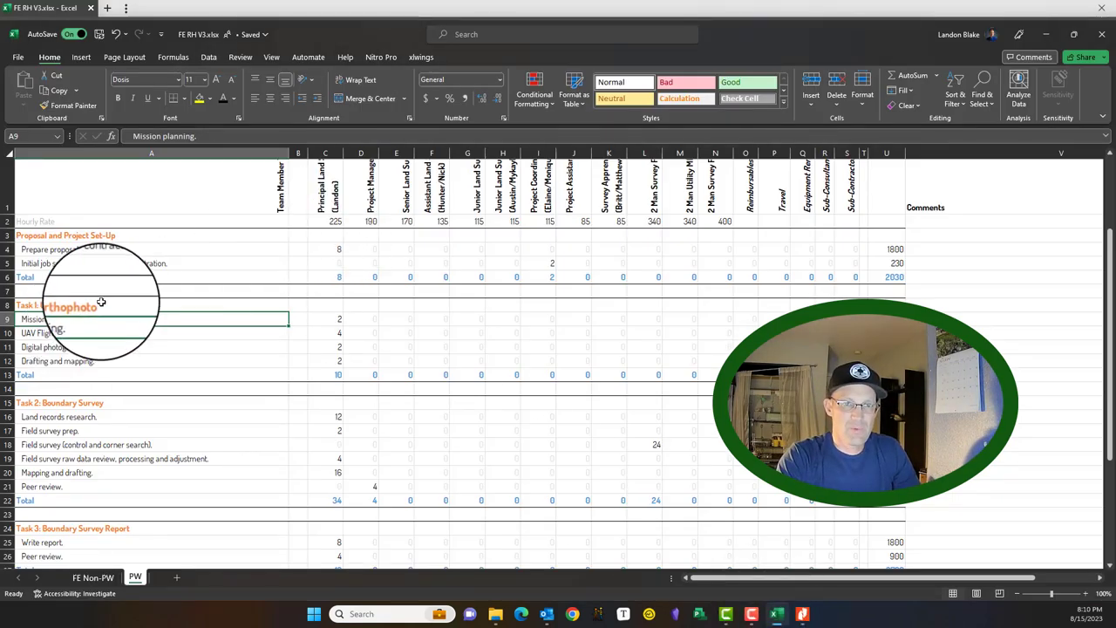
Rename Task 1 to Boundary Survey and clear its four step rows and hours
double_click(52, 305)
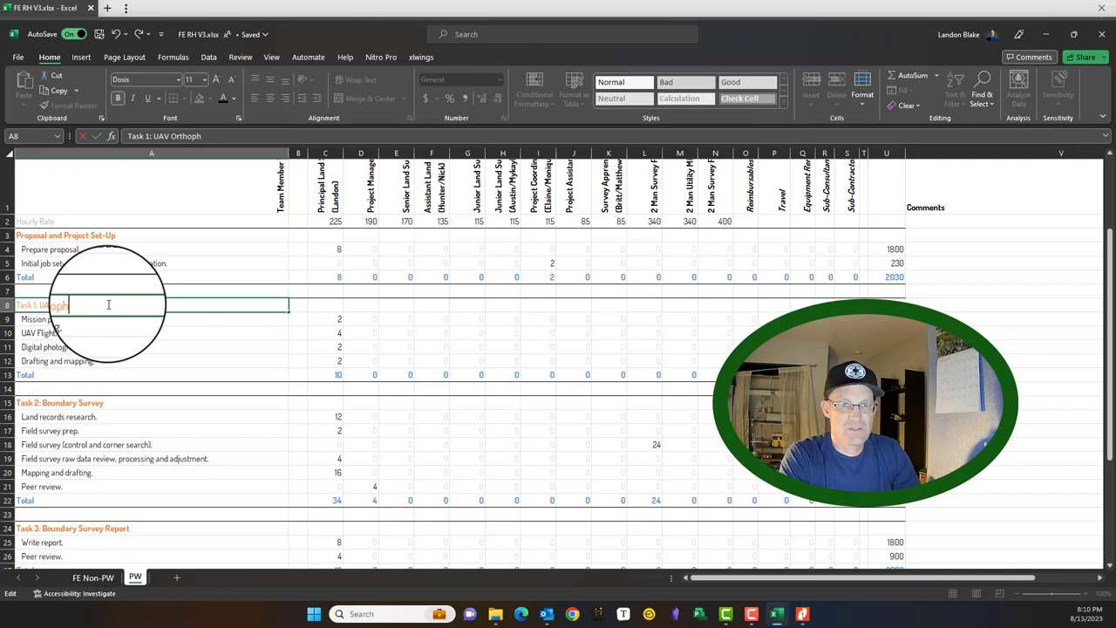
key(Backspace)
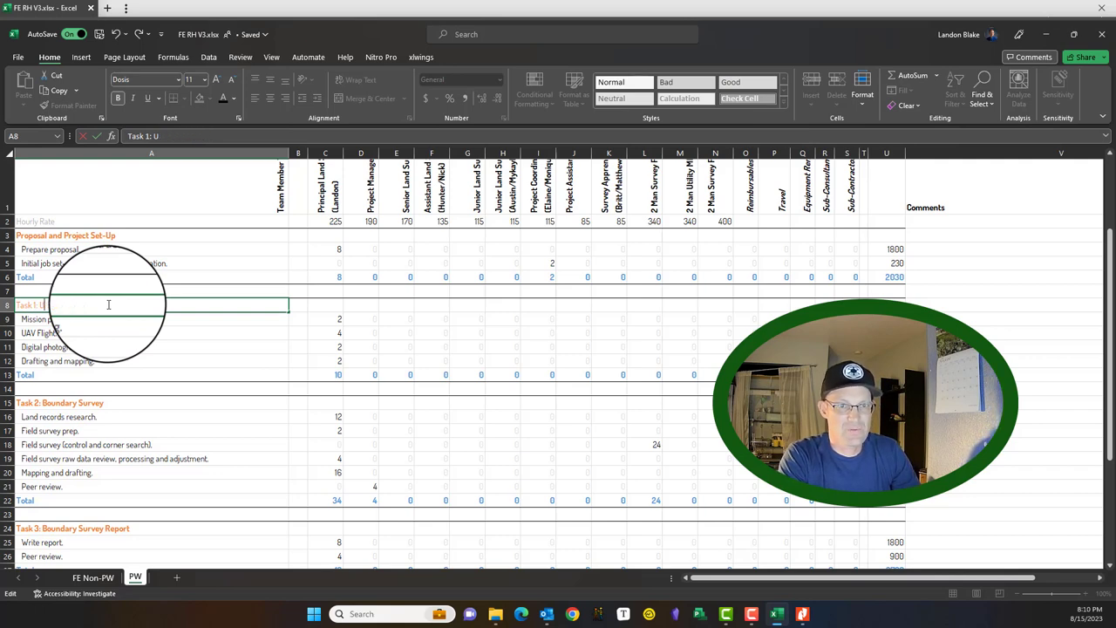
text(bOUN)
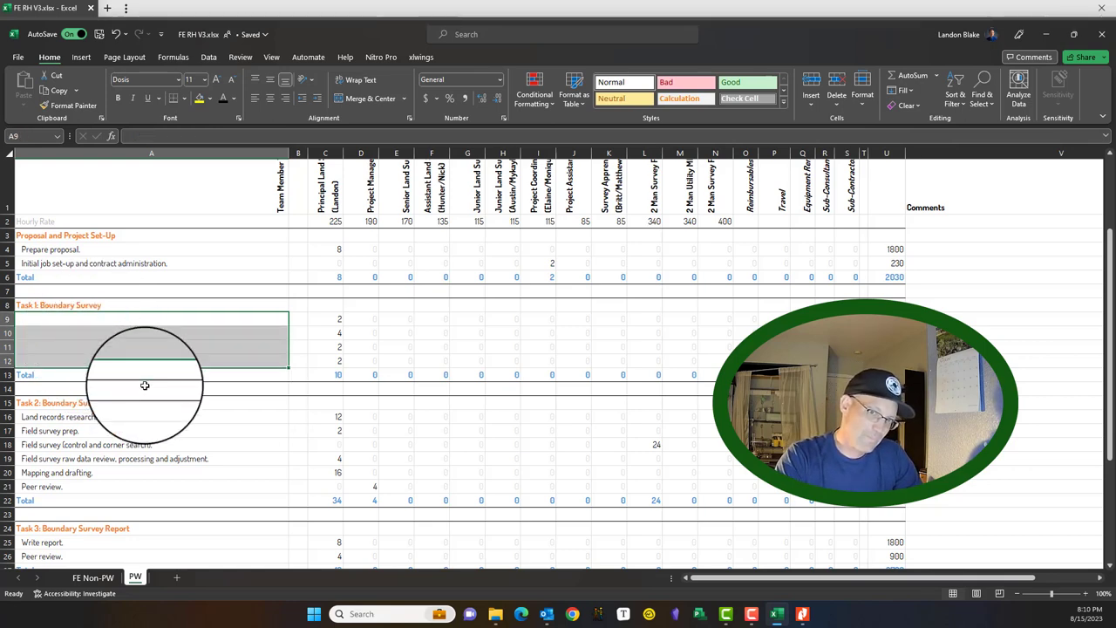
click(360, 332)
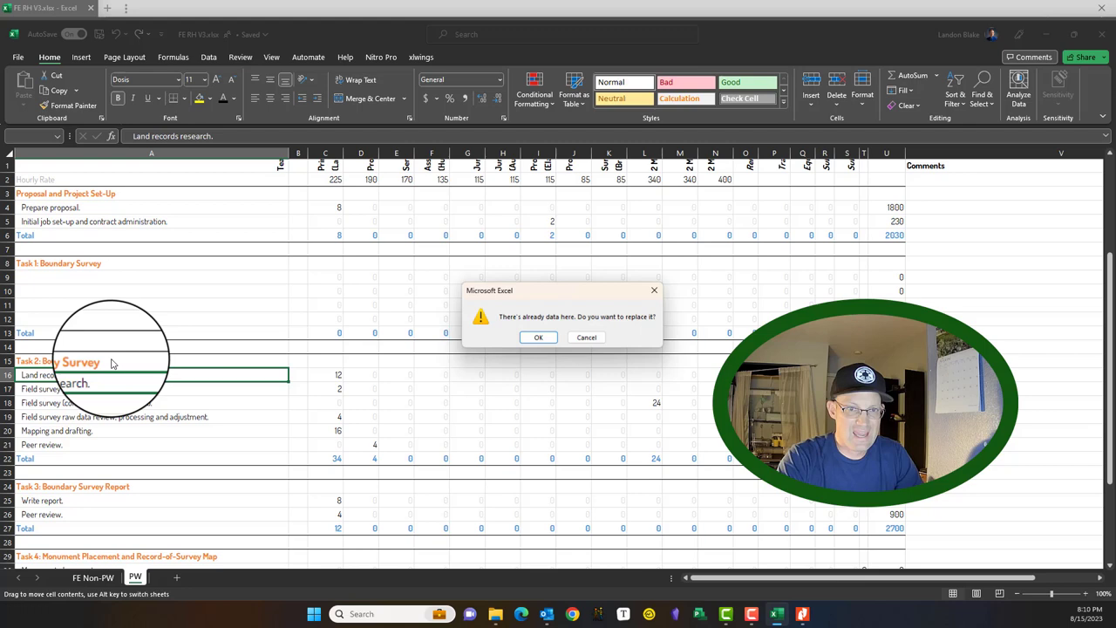
Rename Task 2 to Land Description Packages, clear its rows, and remove Boundary Survey Report
click(537, 338)
text(Task 2: Land)
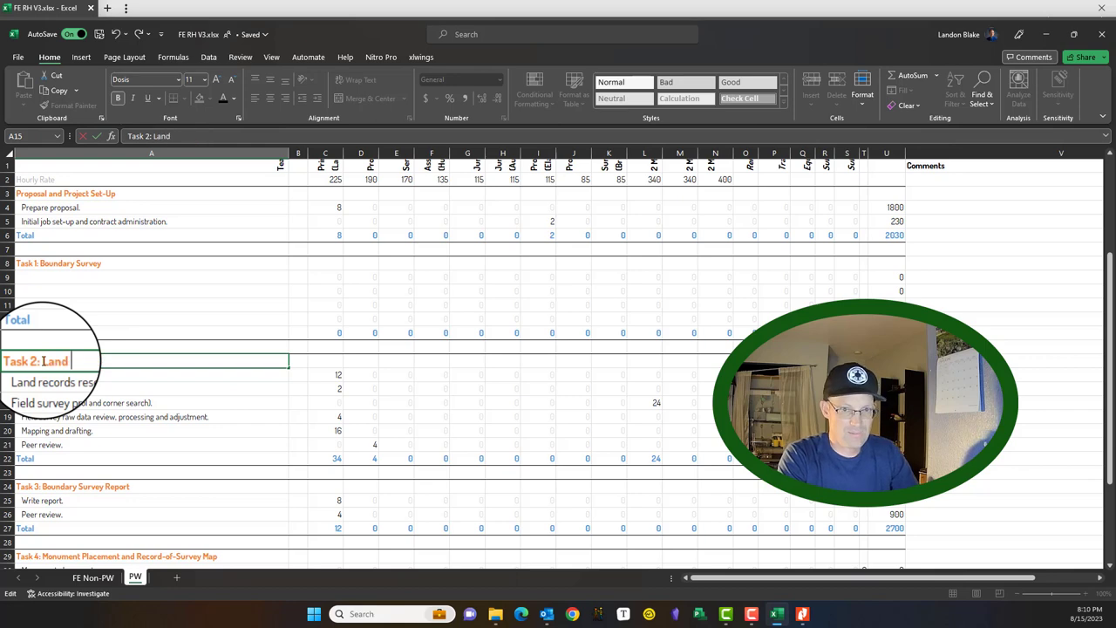
text(Descriptiopn)
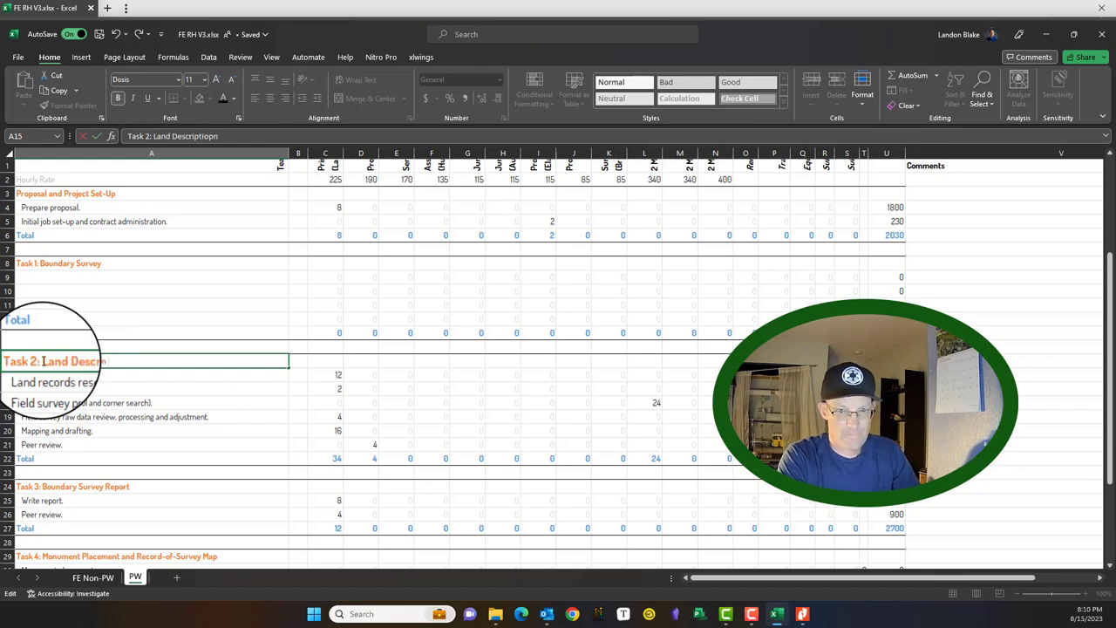
text(Packages)
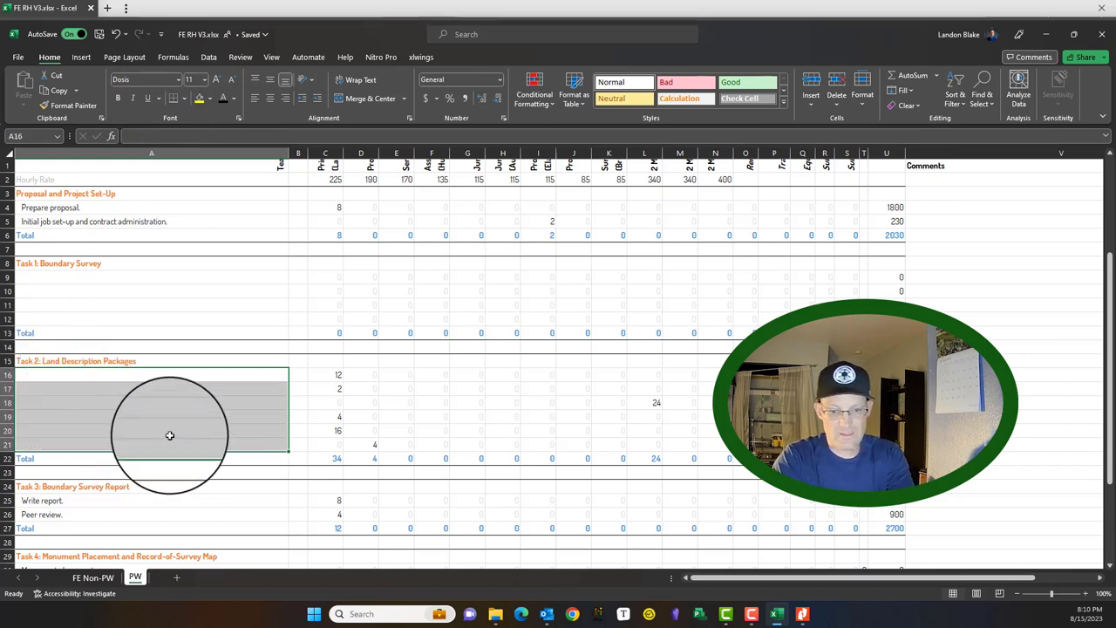
click(360, 374)
text(3)
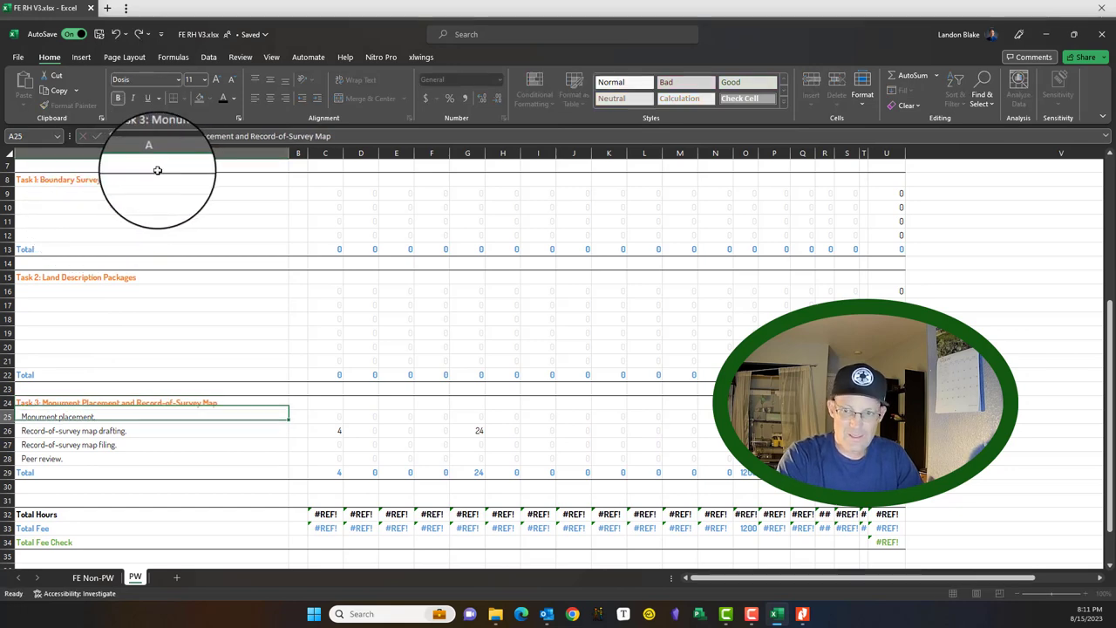
Fix the Total Hours, Total Fee and Fee Check formulas to read 6890
click(325, 514)
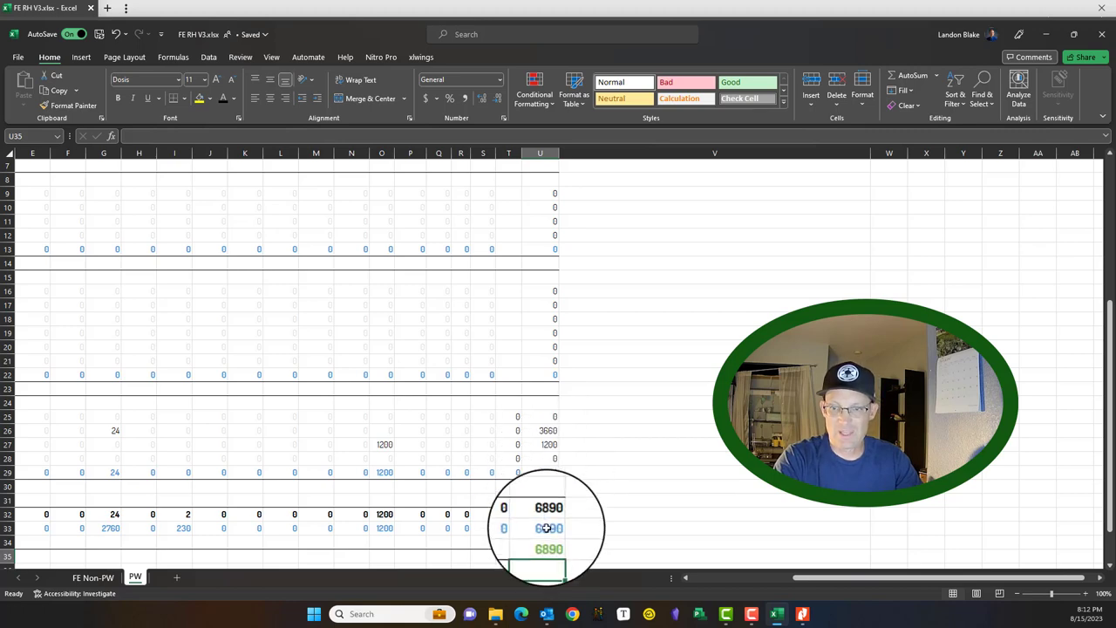
scroll(left, 3)
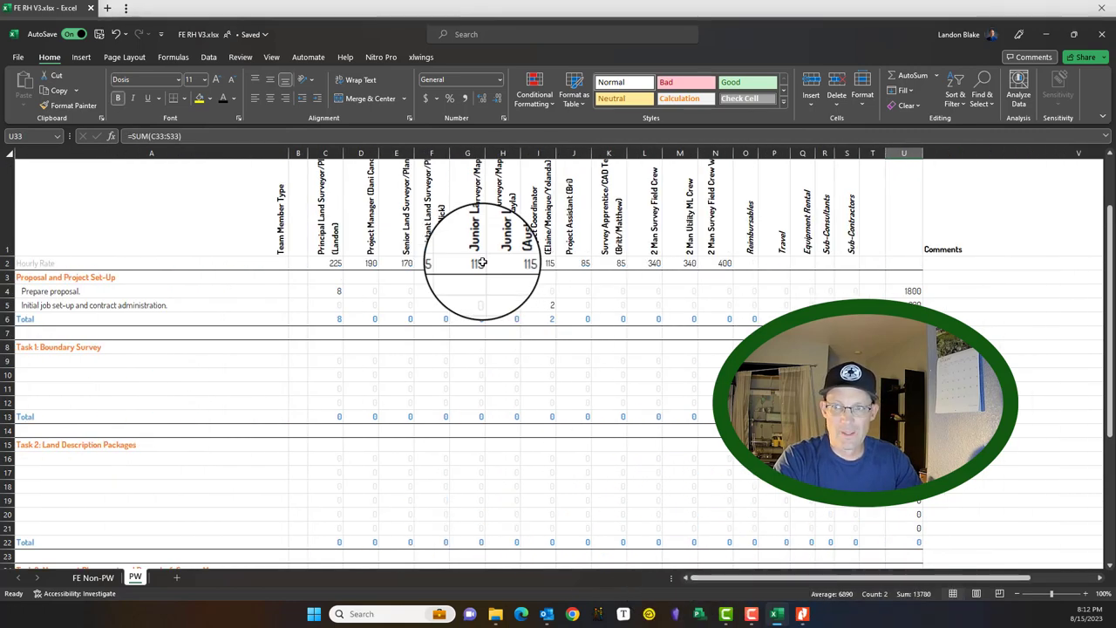
Scroll down to the Task 3 Monument Placement and Record-of-Survey Map block
scroll(down, 3)
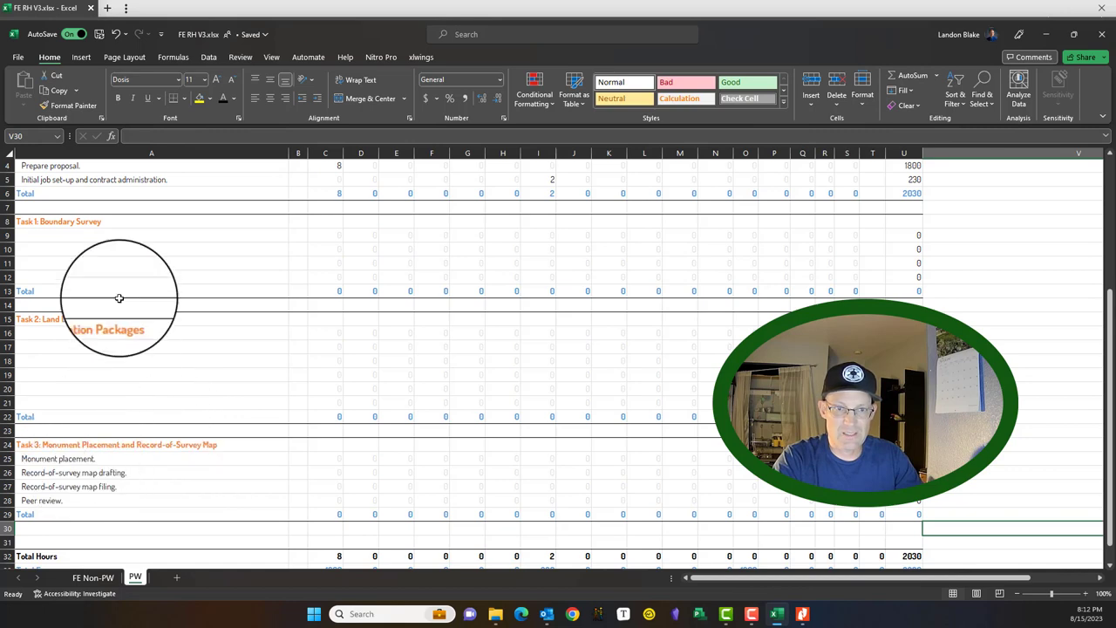
scroll(down, 3)
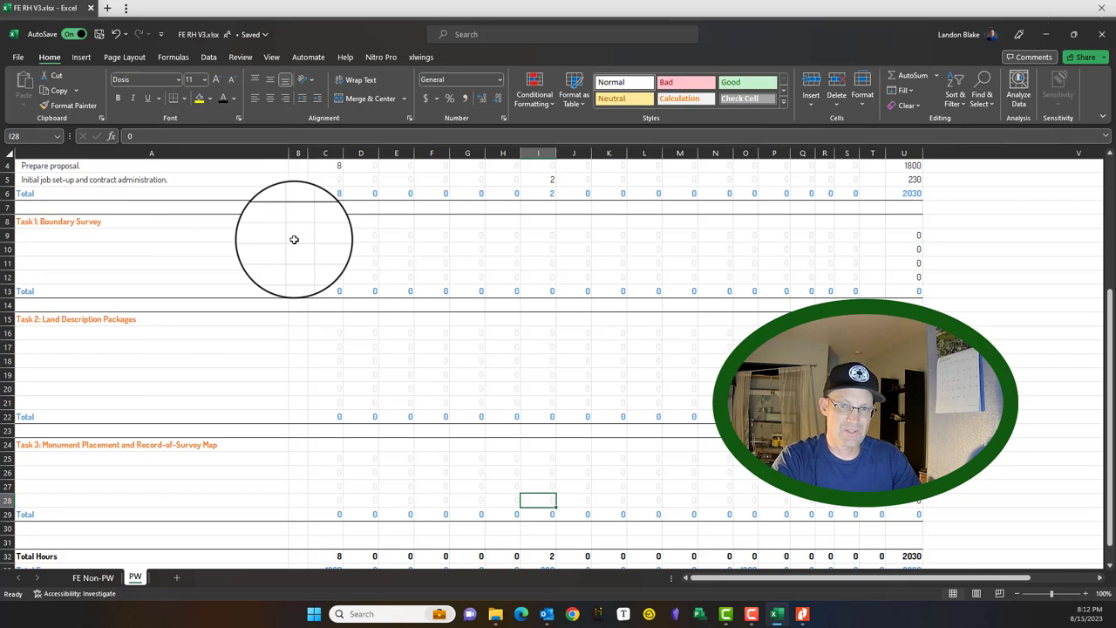
scroll(down, 3)
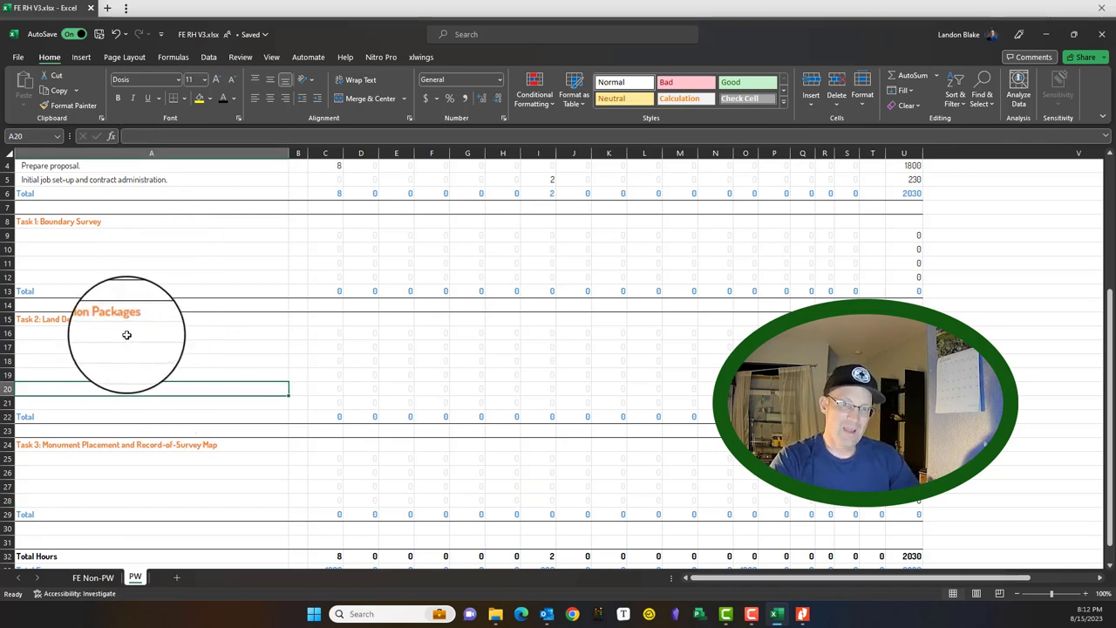
scroll(down, 3)
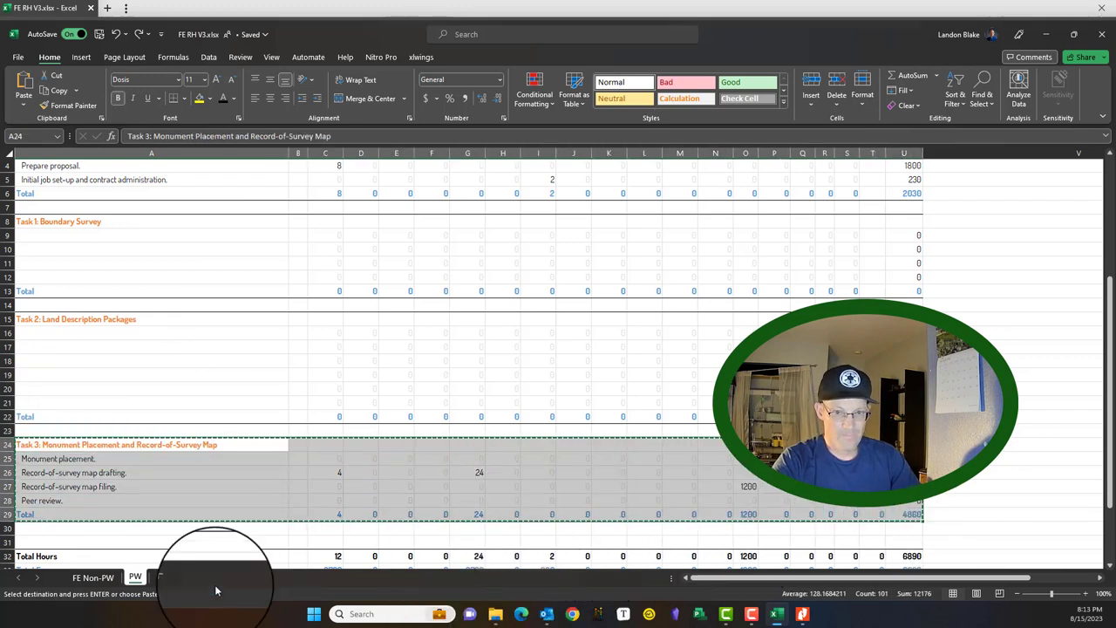
Copy the PW sheet with Move or Copy and rename the copy Template Tasks
right_click(135, 577)
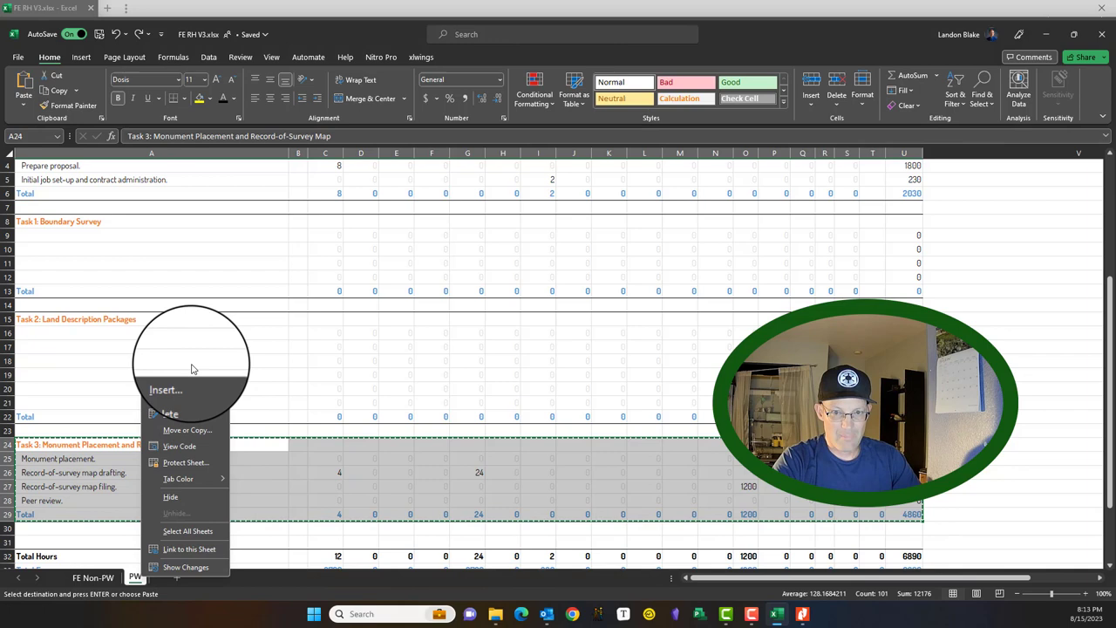
click(165, 389)
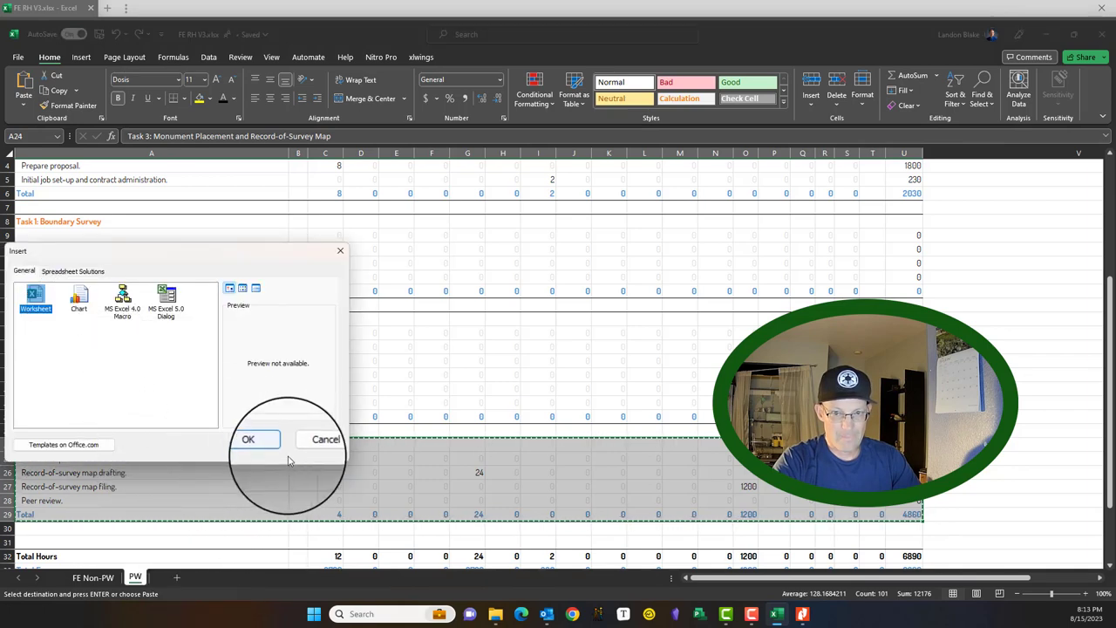
right_click(136, 577)
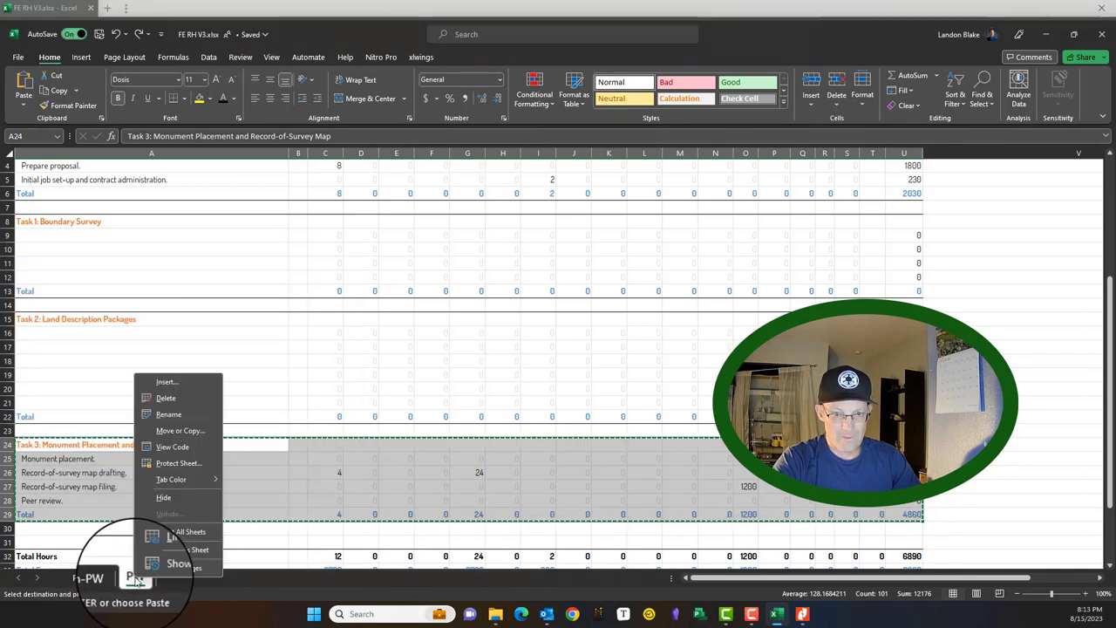
click(181, 431)
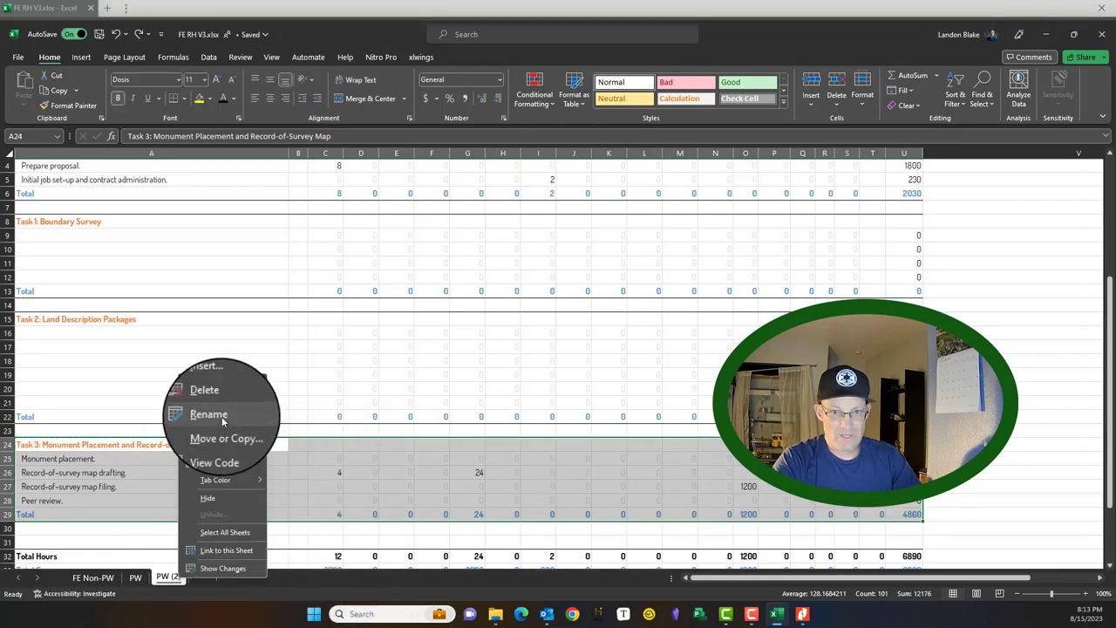
click(208, 414)
text(Template Tasks)
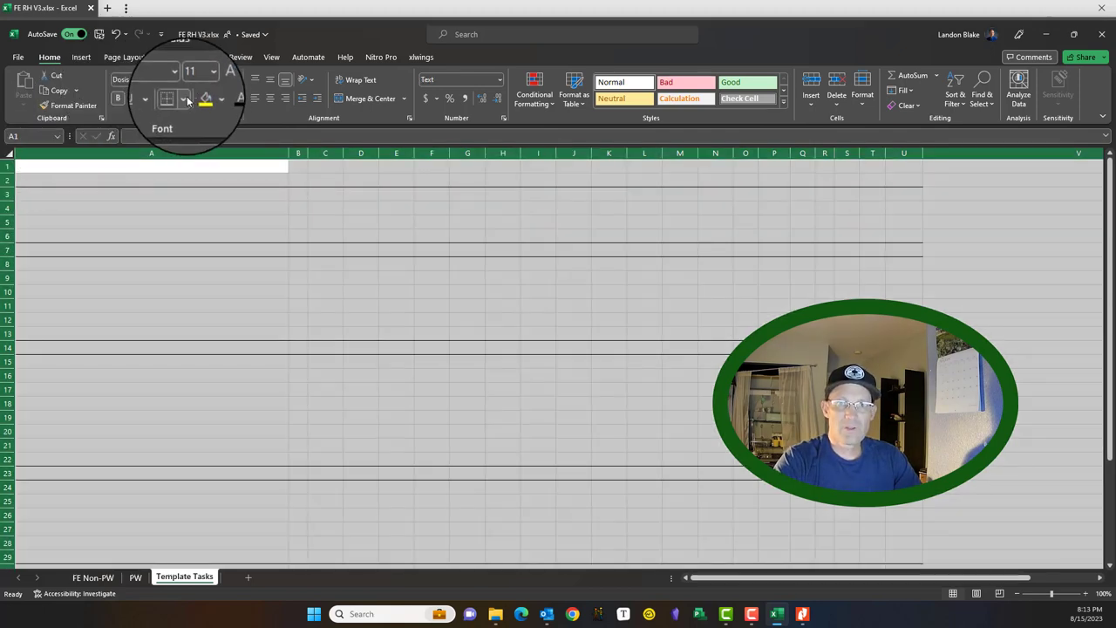
Paste the Task 3 Monument Placement and Record-of-Survey Map block into Template Tasks row 2
click(184, 98)
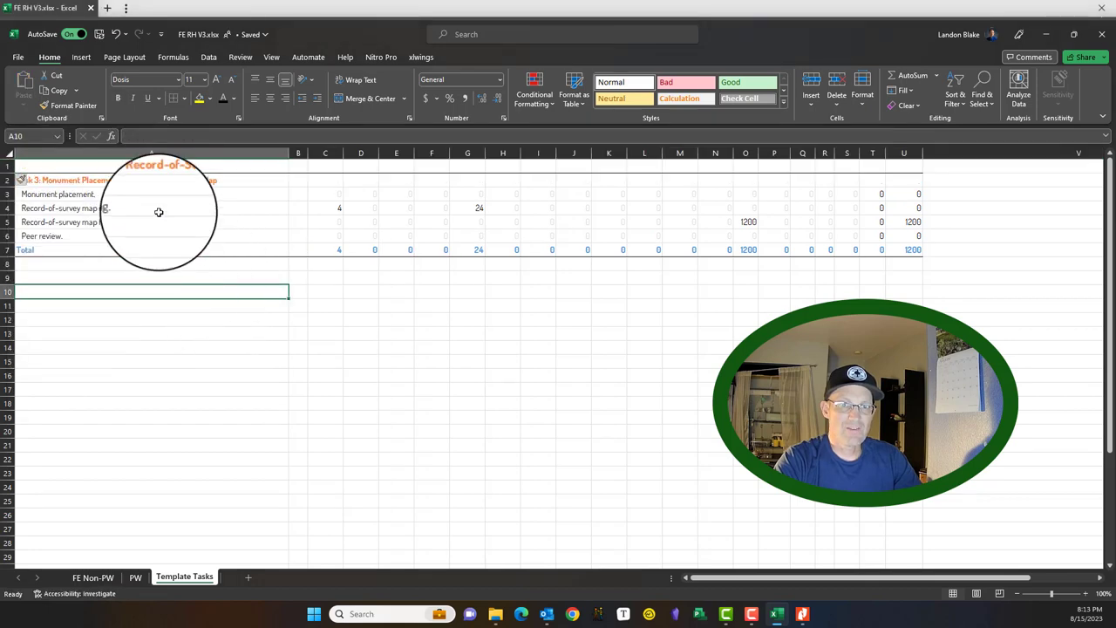
click(538, 459)
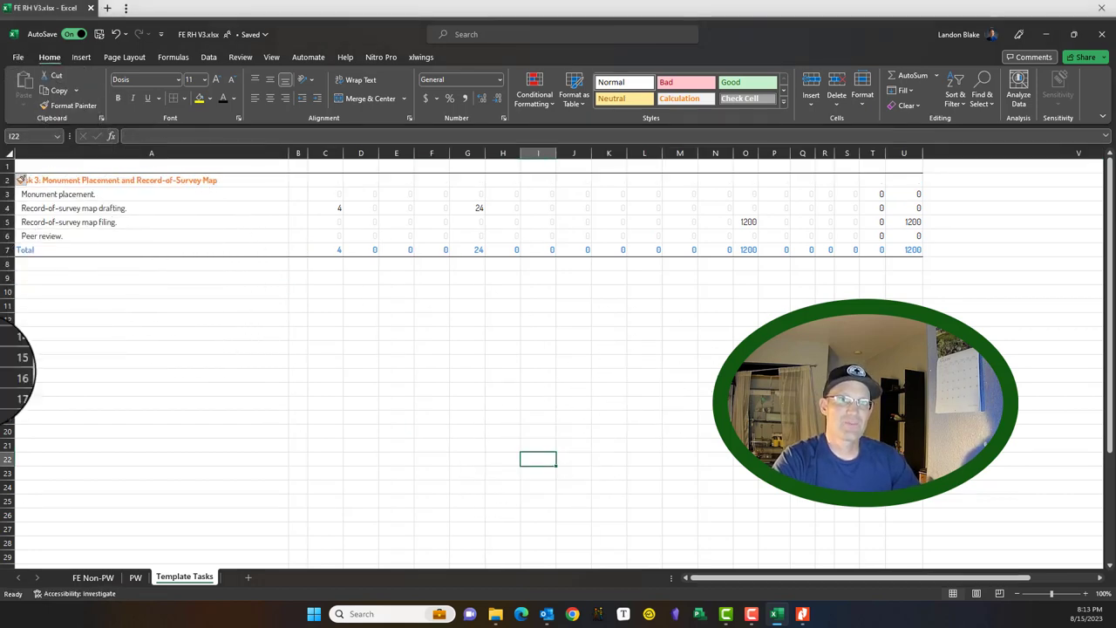
click(135, 577)
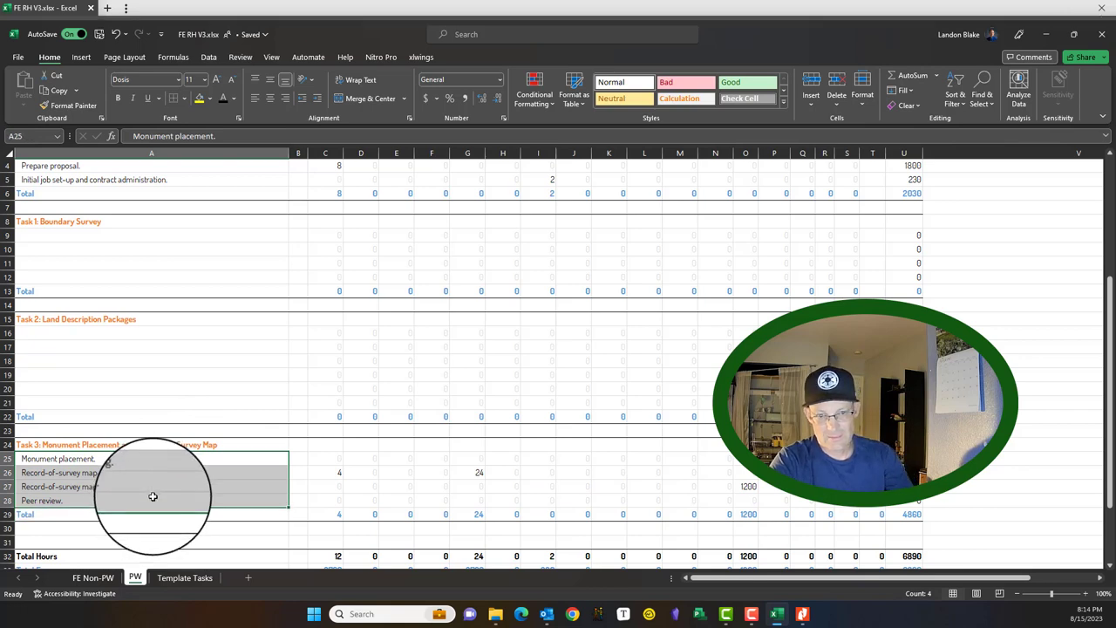
Clear Task 3's description and hour cells on PW, then select FE Non-PW's Task 1 heading
click(339, 457)
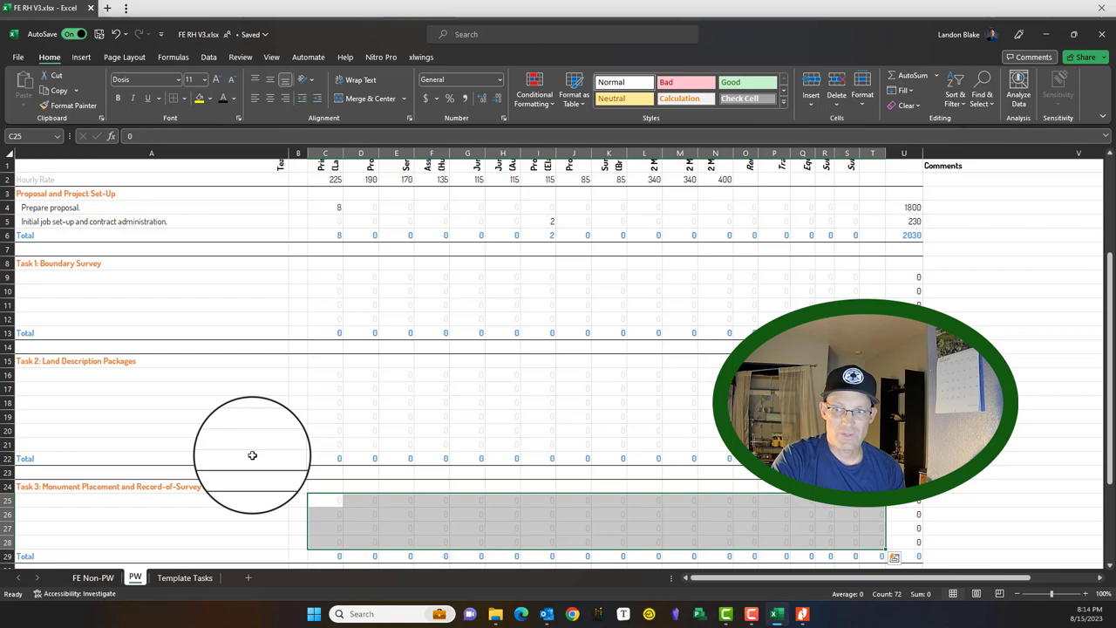
click(92, 577)
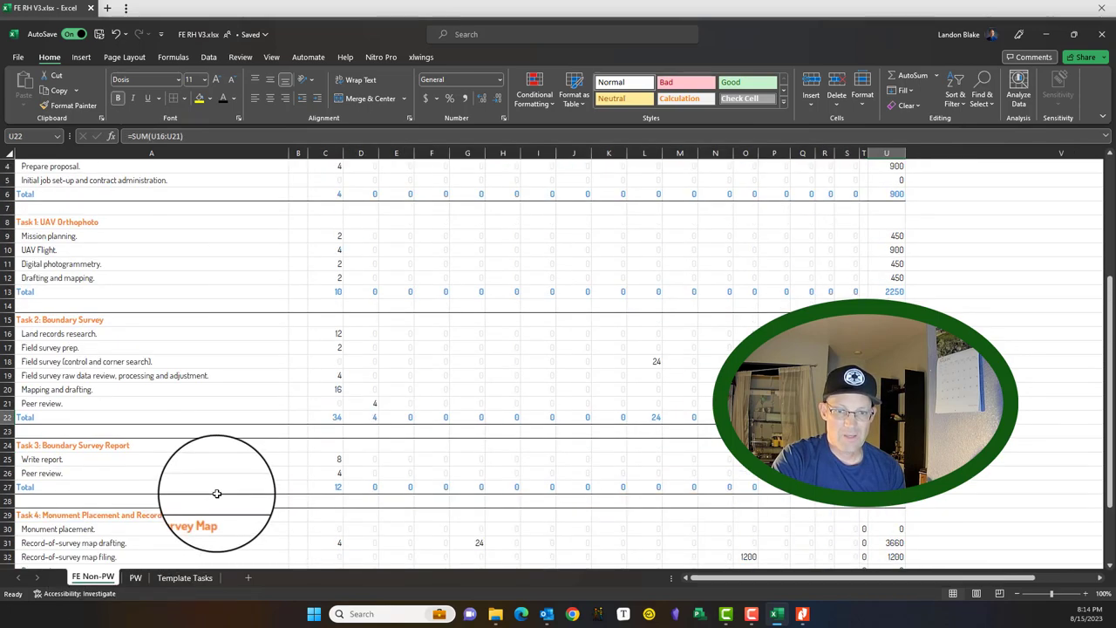
click(135, 577)
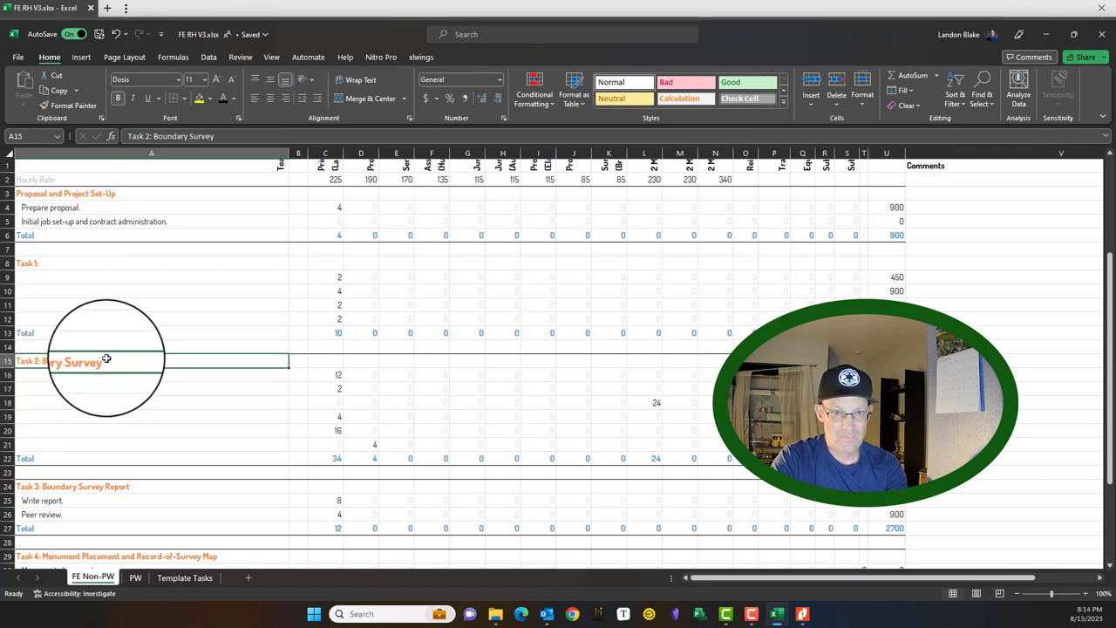
Edit the FE Non-PW Task 2 heading down to a generic 'Task 2:' label
double_click(107, 360)
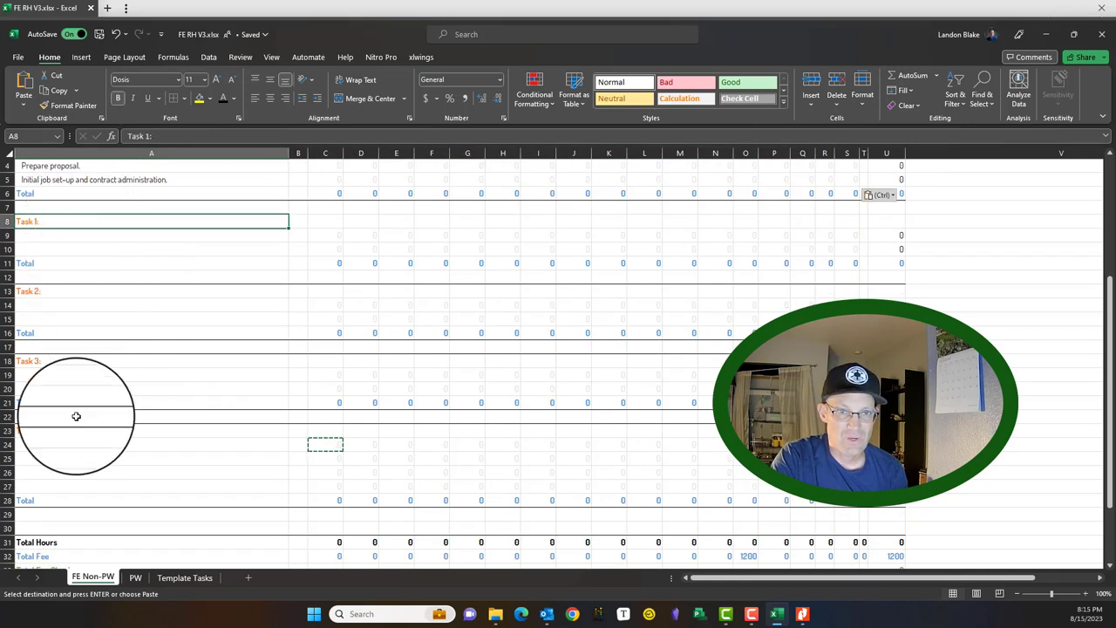
Insert new rows above Total Hours to make room for another task block
scroll(down, 3)
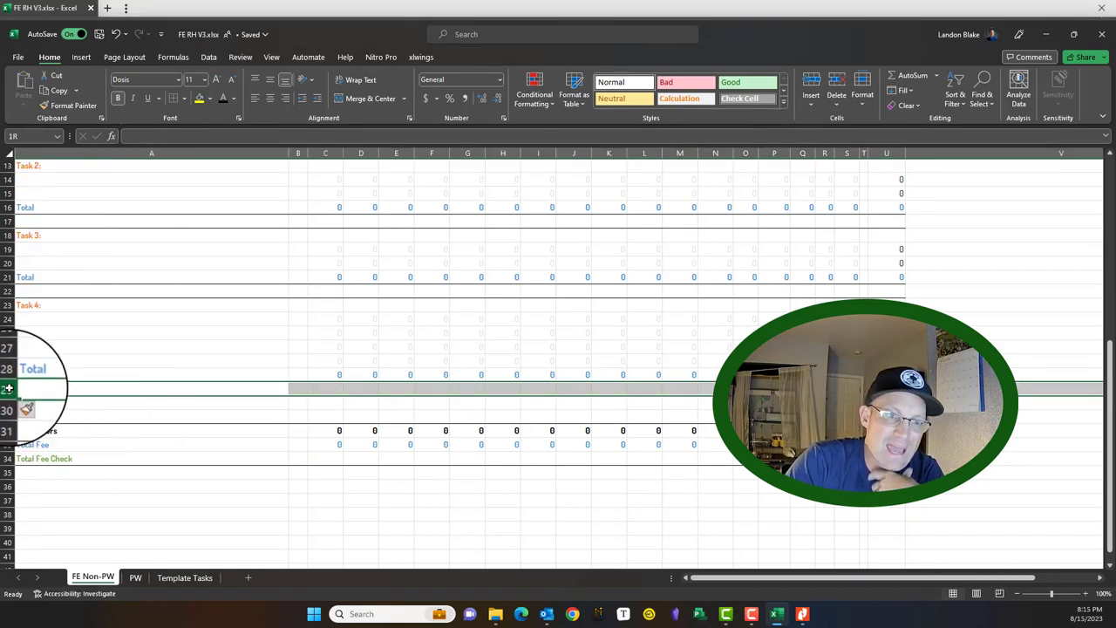
right_click(9, 388)
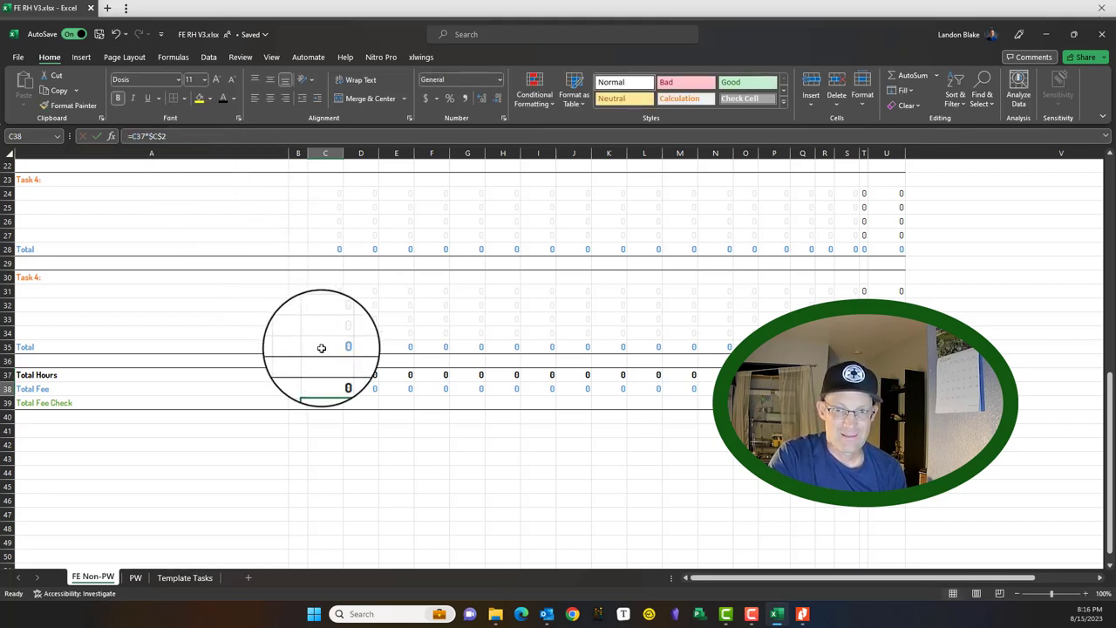
Change Total Hours to =C6+C11+C16+C21+C28+C35 and fill it across the row
click(325, 374)
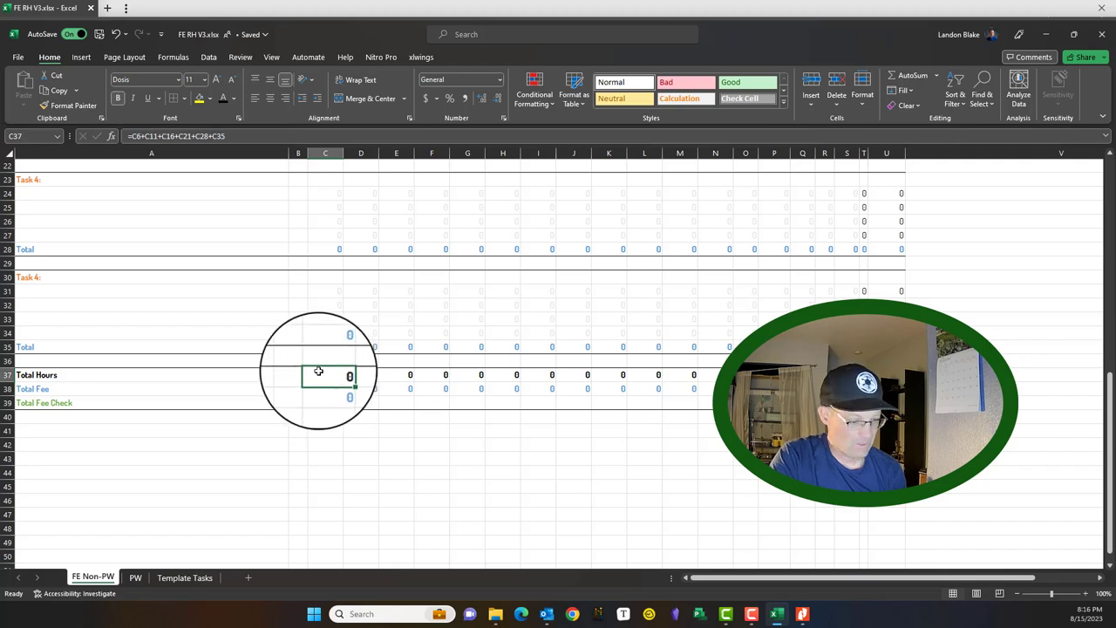
drag(325, 375, 693, 388)
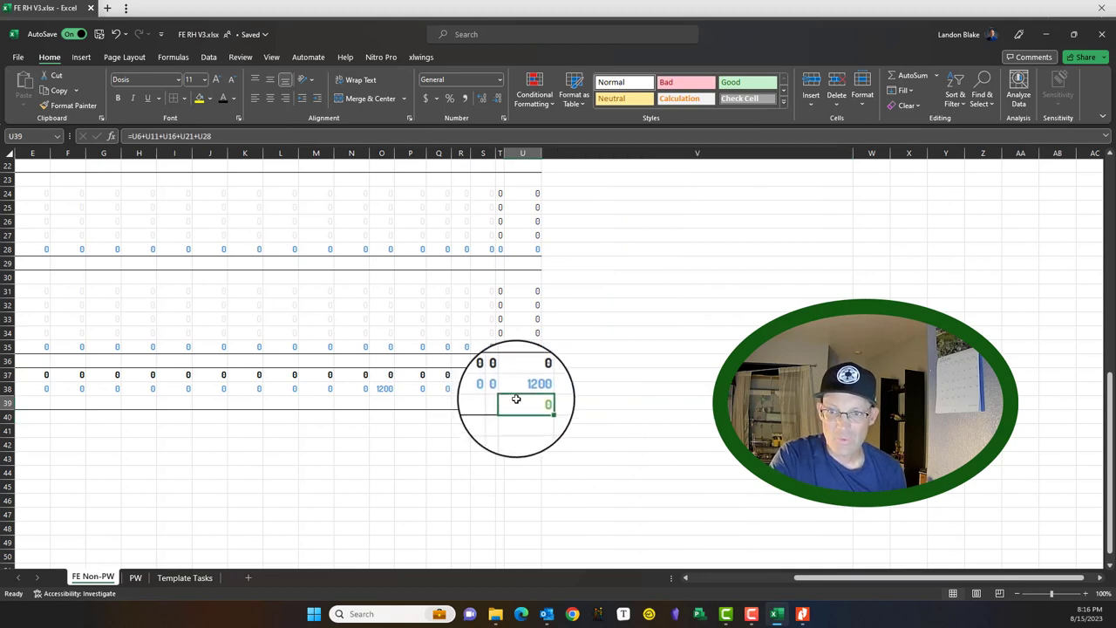
scroll(left, 3)
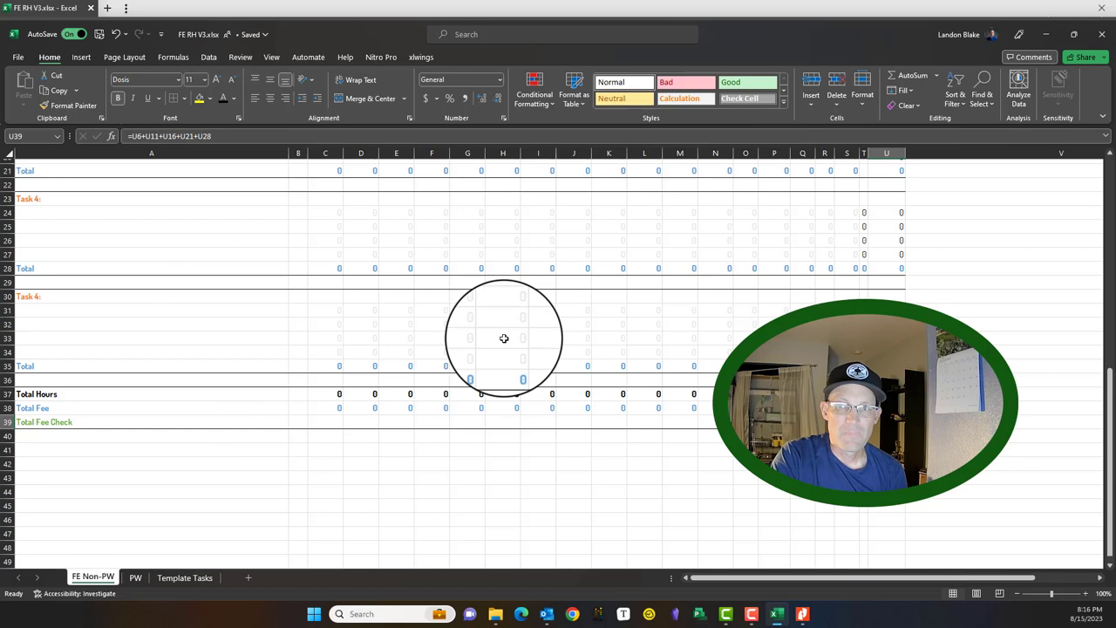
scroll(down, 3)
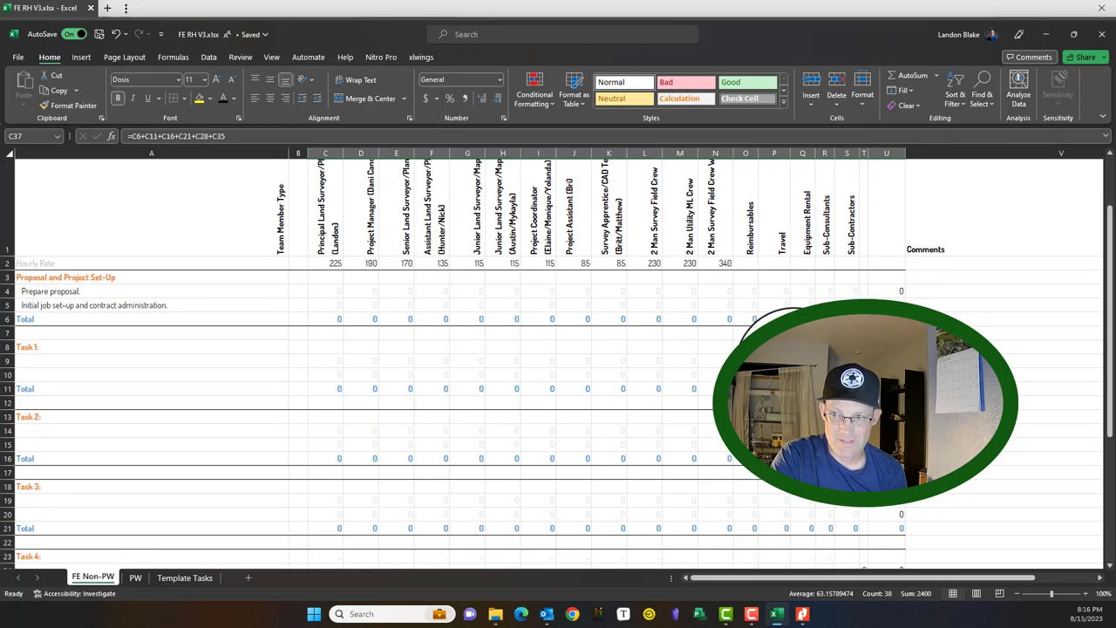
scroll(down, 3)
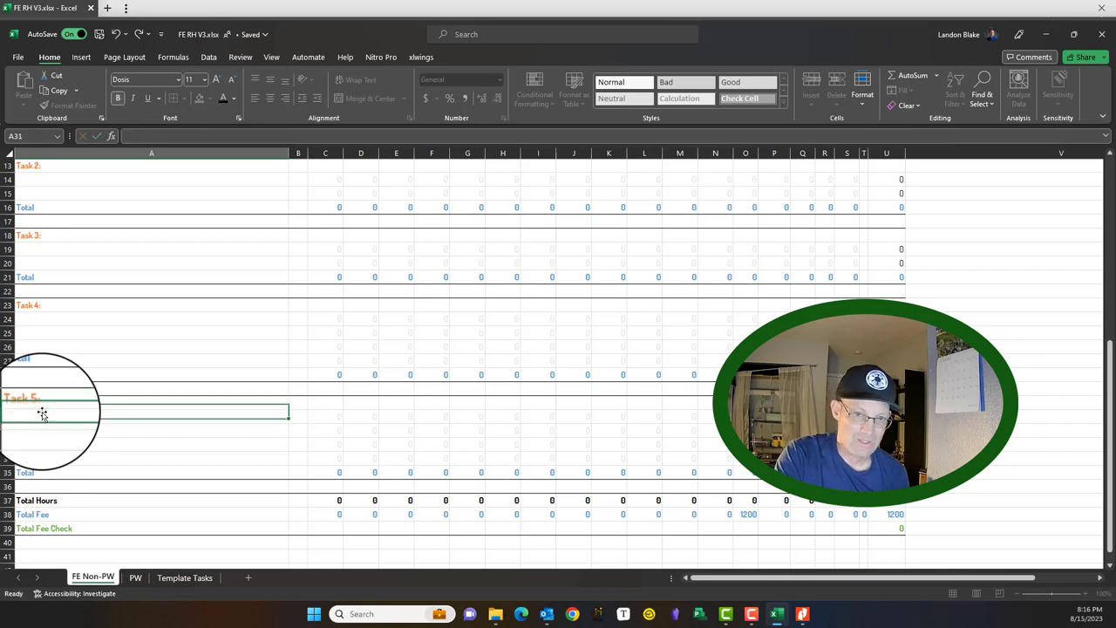
scroll(down, 3)
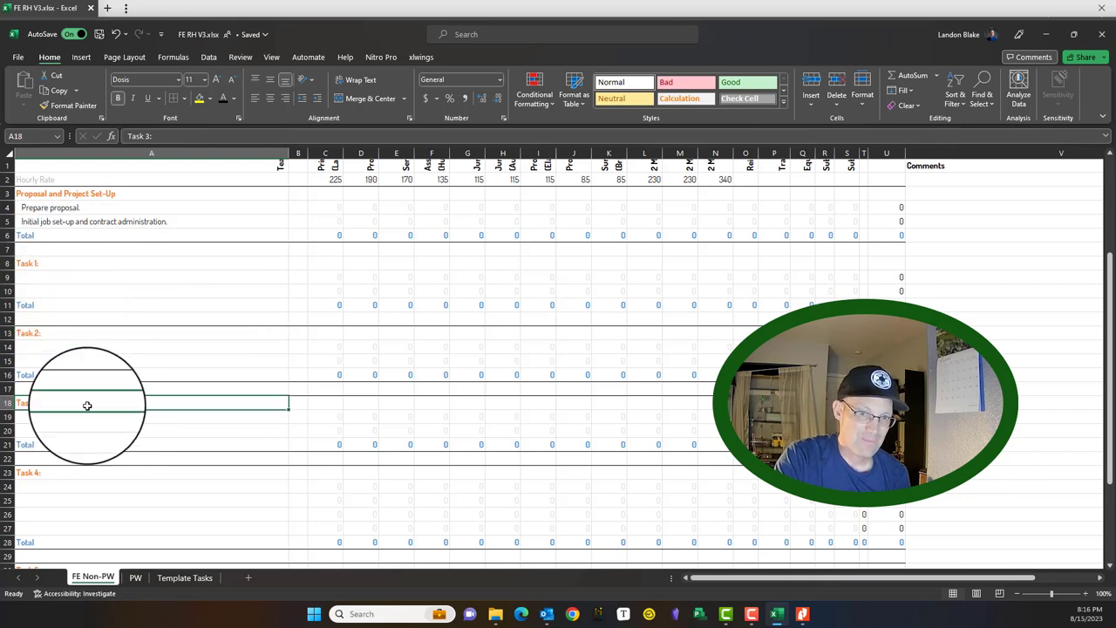
click(184, 576)
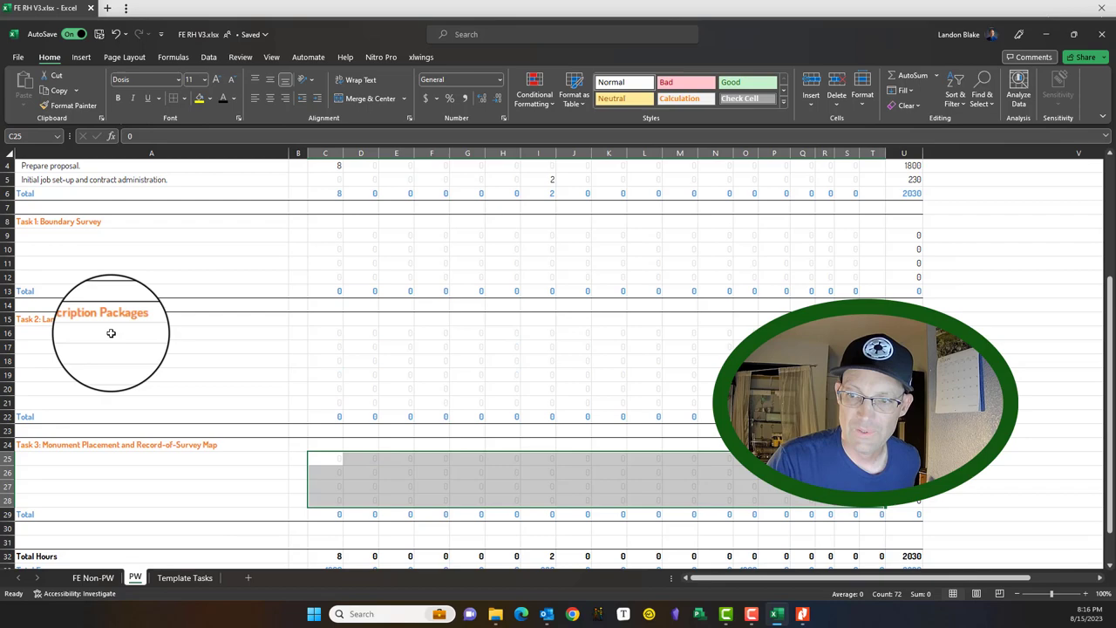
click(93, 577)
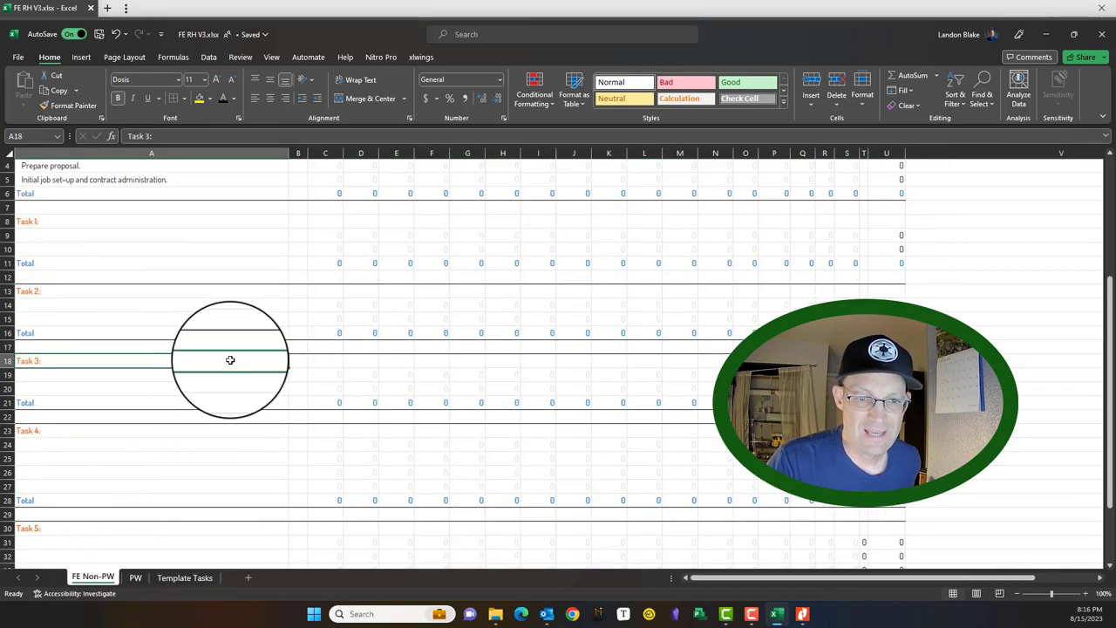